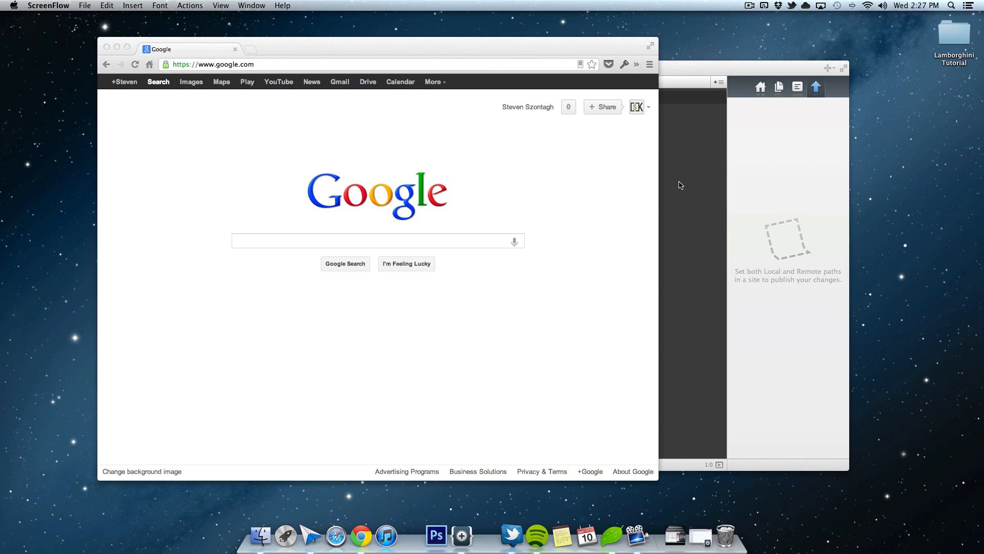
mouse_move(671, 178)
type("cs")
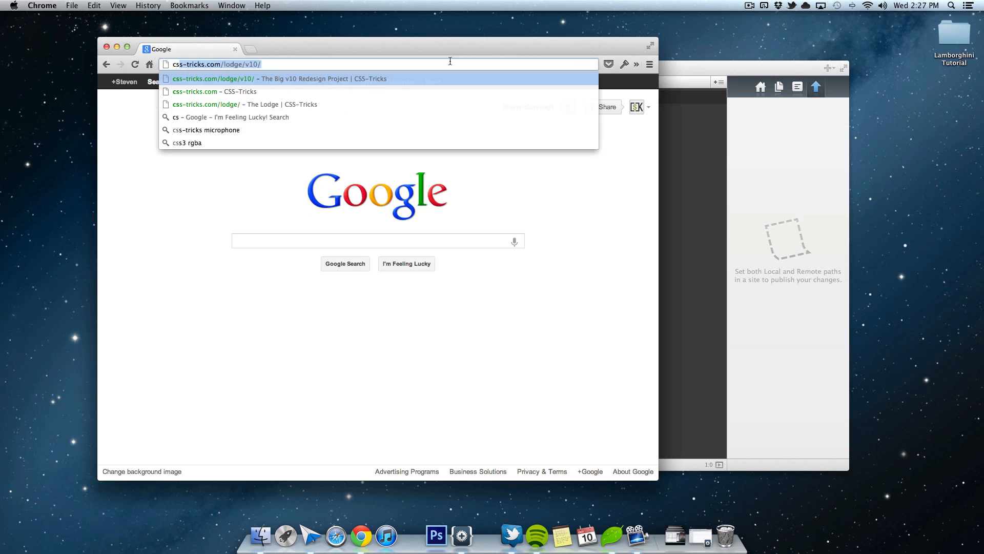
Load the CSS-Tricks 'Big v10 Redesign Project' Lodge article and scroll down it
key("enter")
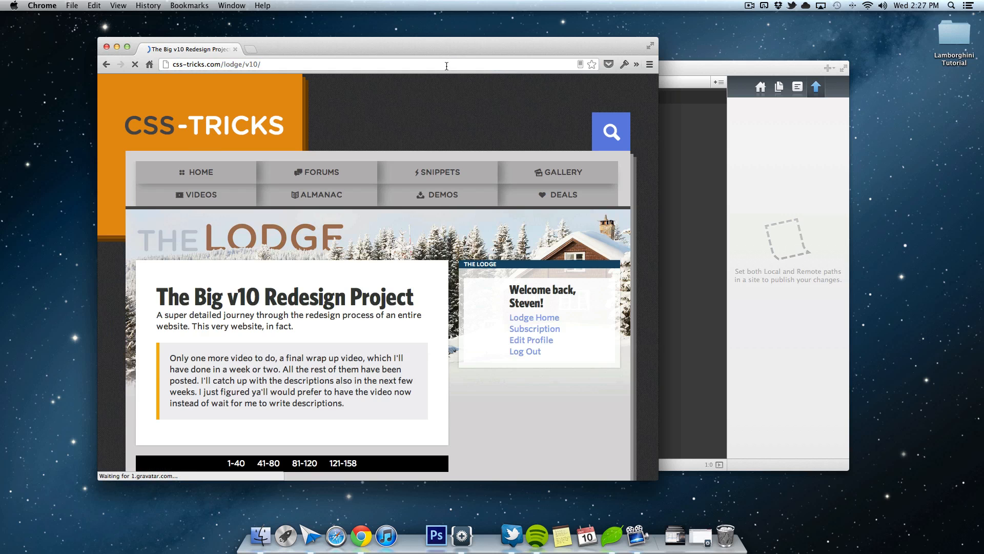
scroll("down", 3)
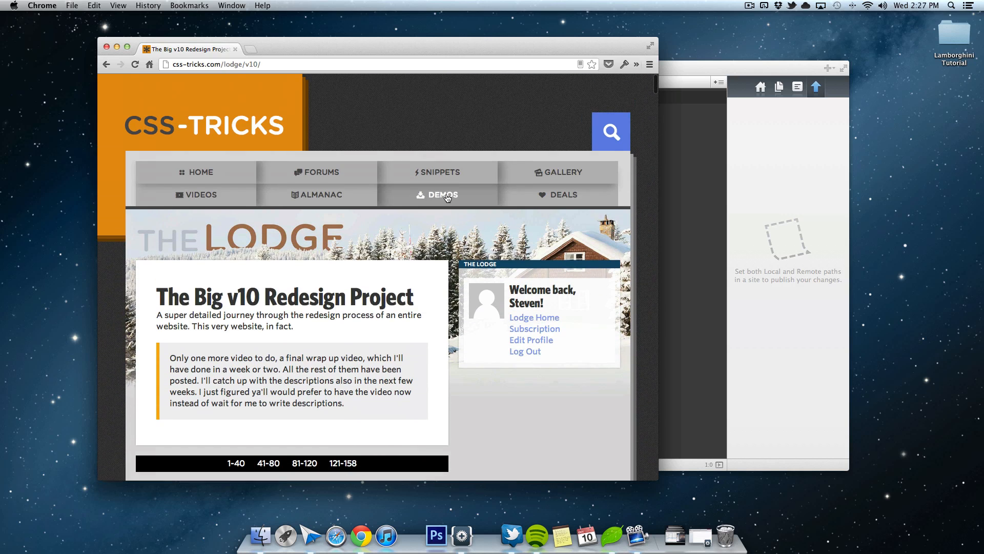
mouse_move(442, 198)
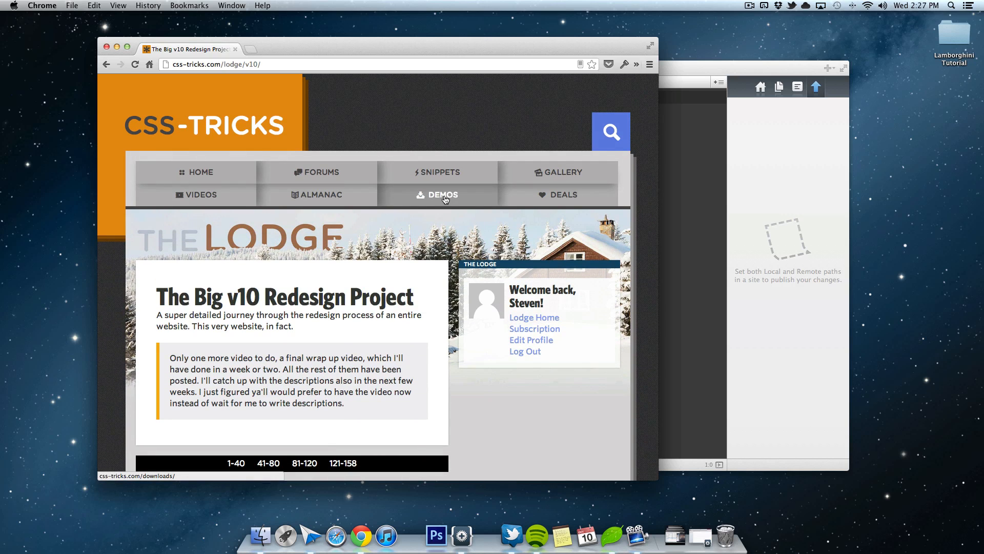
mouse_move(436, 204)
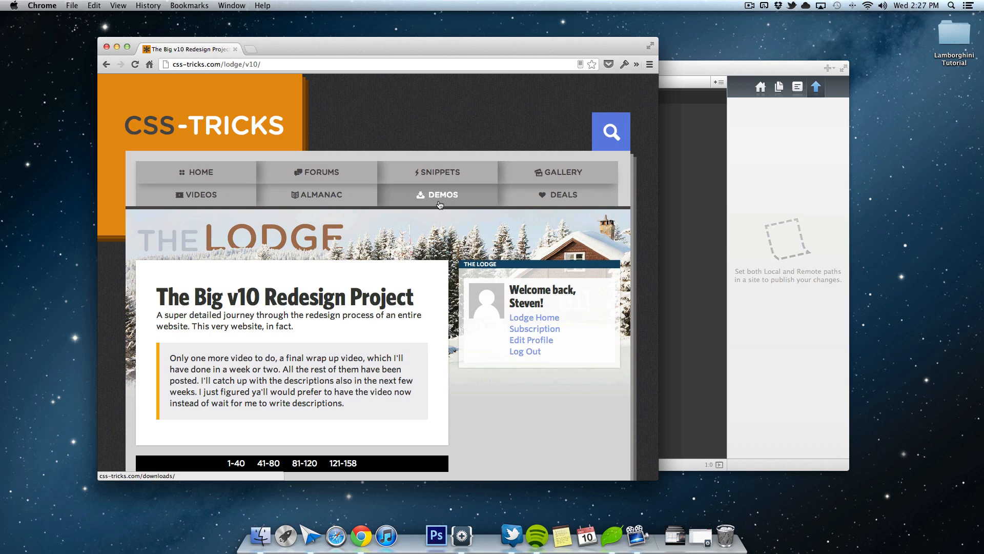
mouse_move(542, 123)
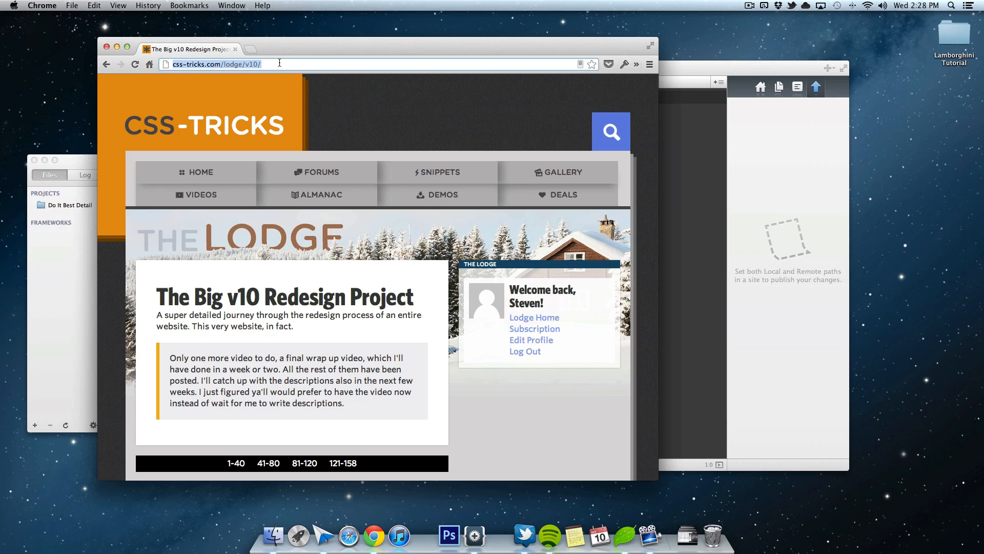
Enter 'codekit' in Chrome's omnibox to reach the incident57.com CodeKit page
type("cc")
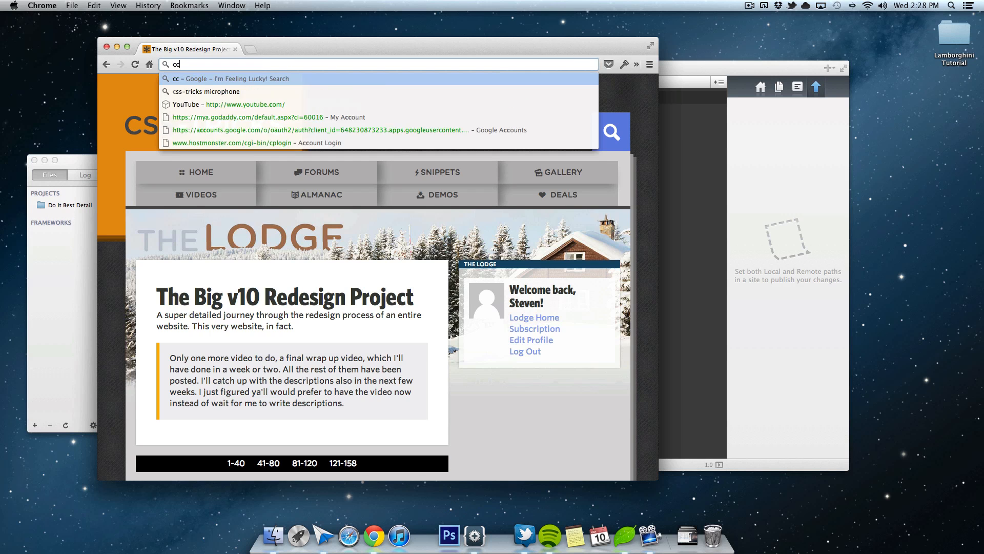
type("odekit/")
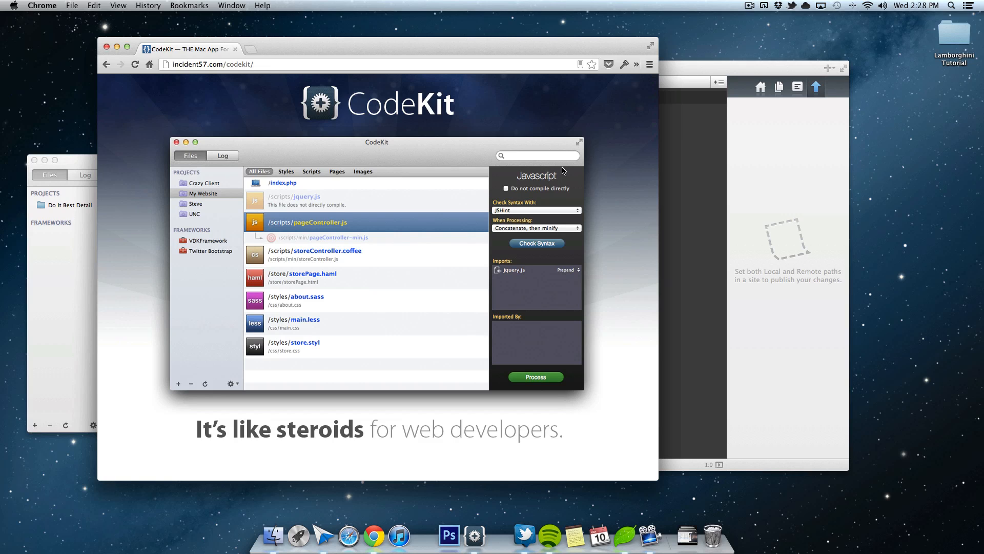
mouse_move(543, 238)
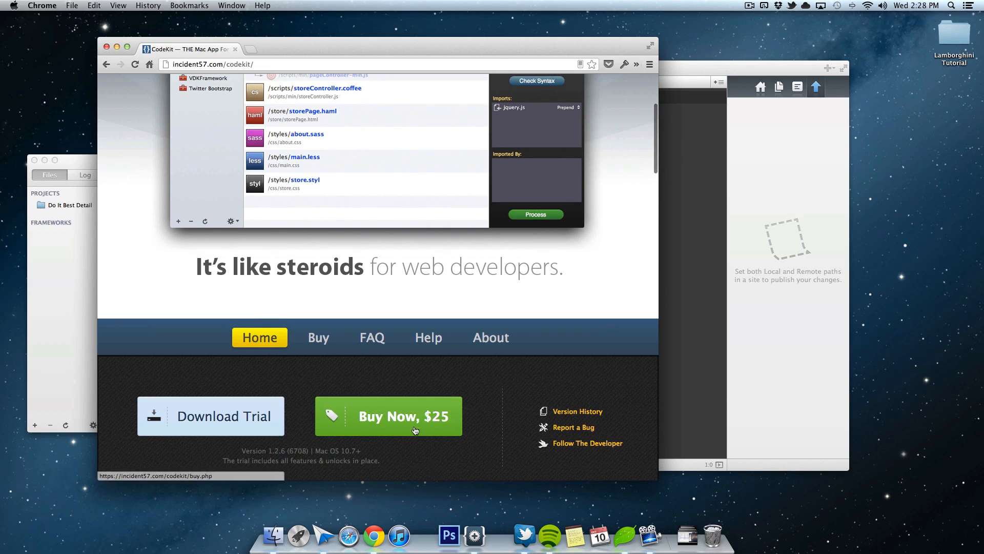
mouse_move(482, 355)
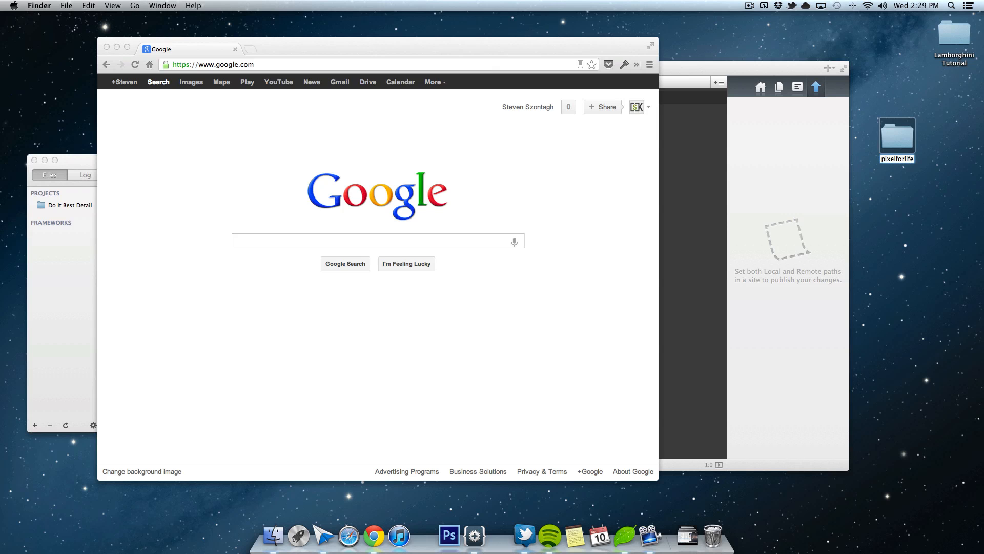
Open the pixelforlife folder and create subfolders css, imgs, js and scss
double_click(897, 135)
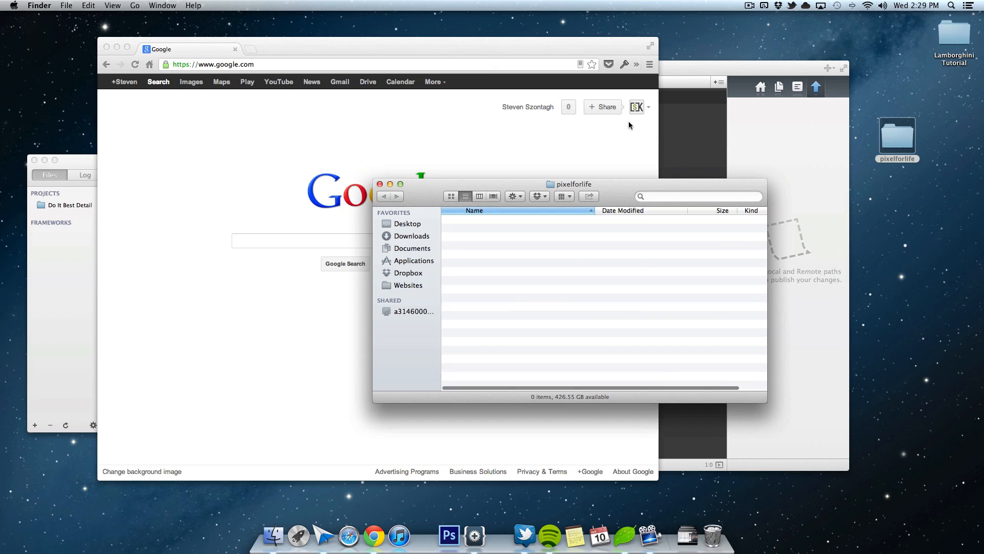
right_click(483, 252)
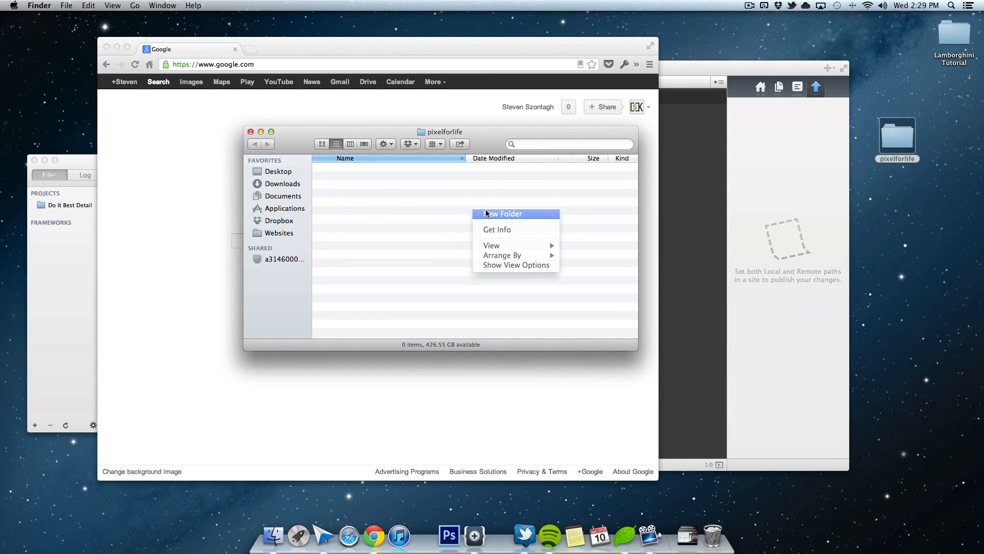
left_click(502, 213)
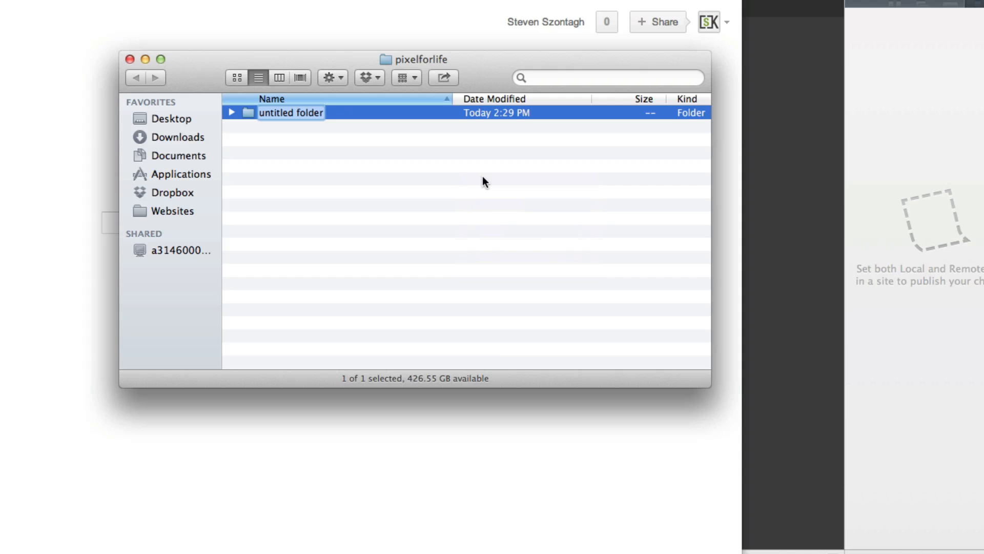
type("css")
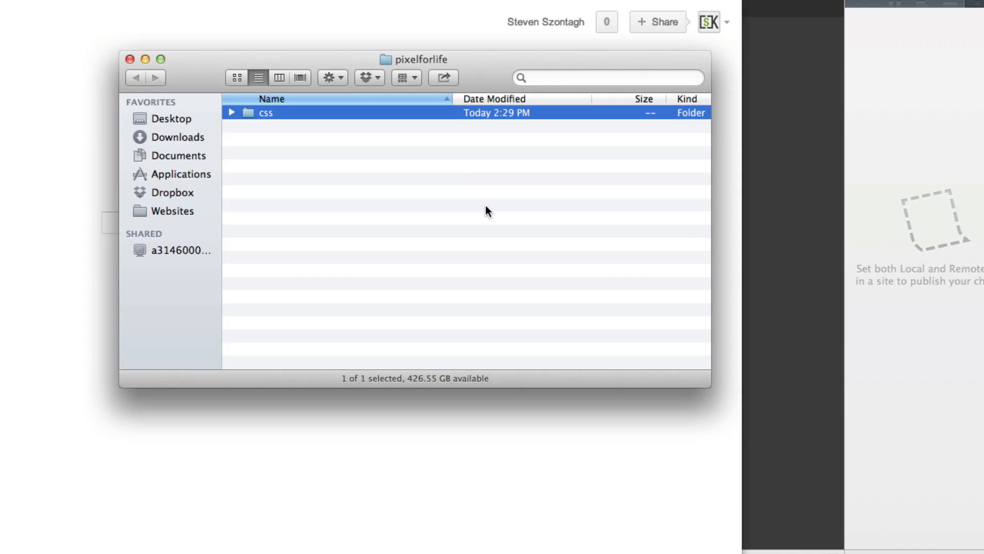
right_click(489, 211)
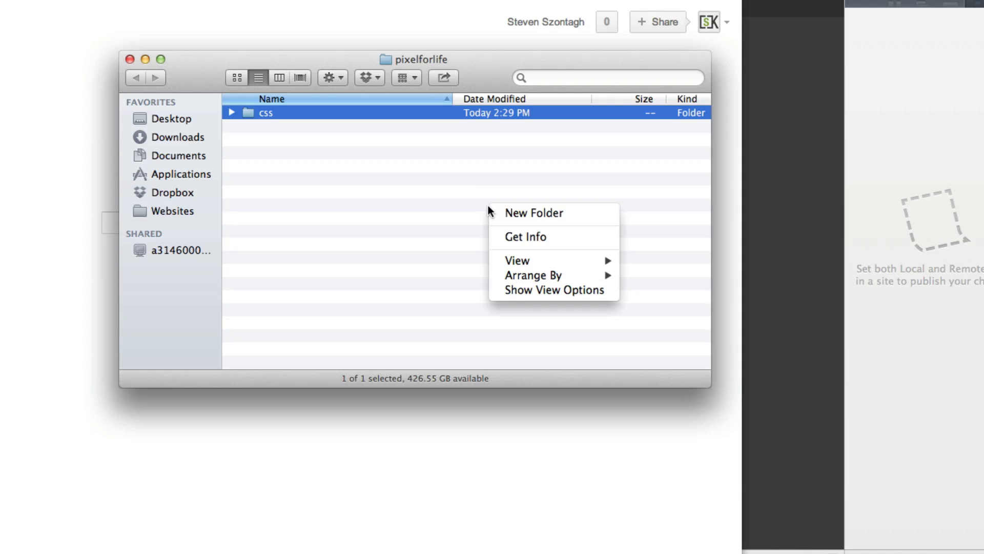
mouse_move(533, 212)
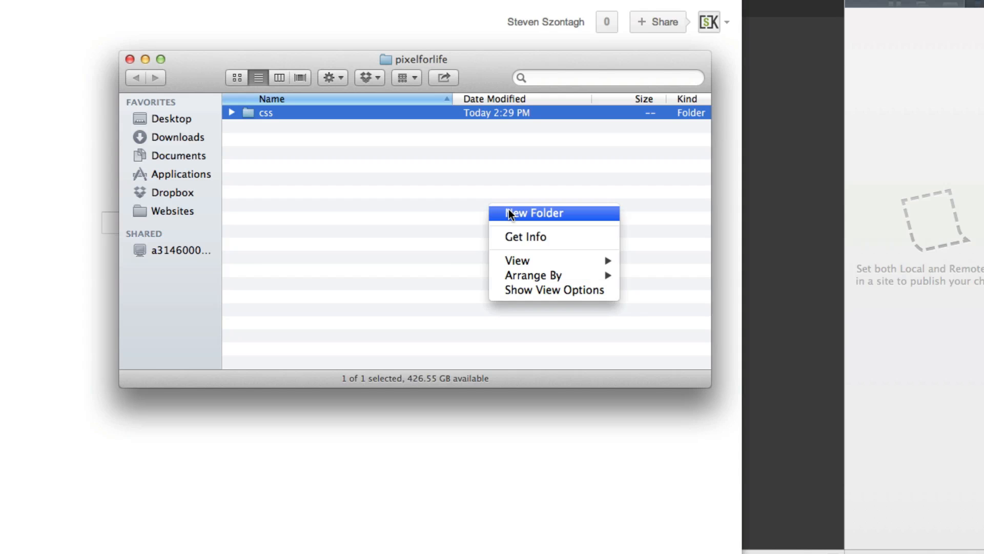
left_click(534, 212)
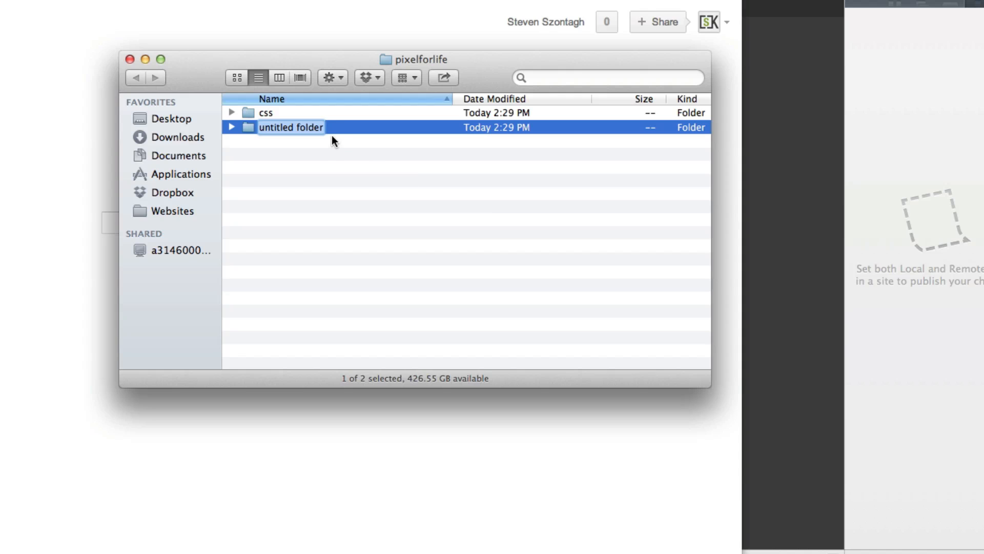
type("imgs")
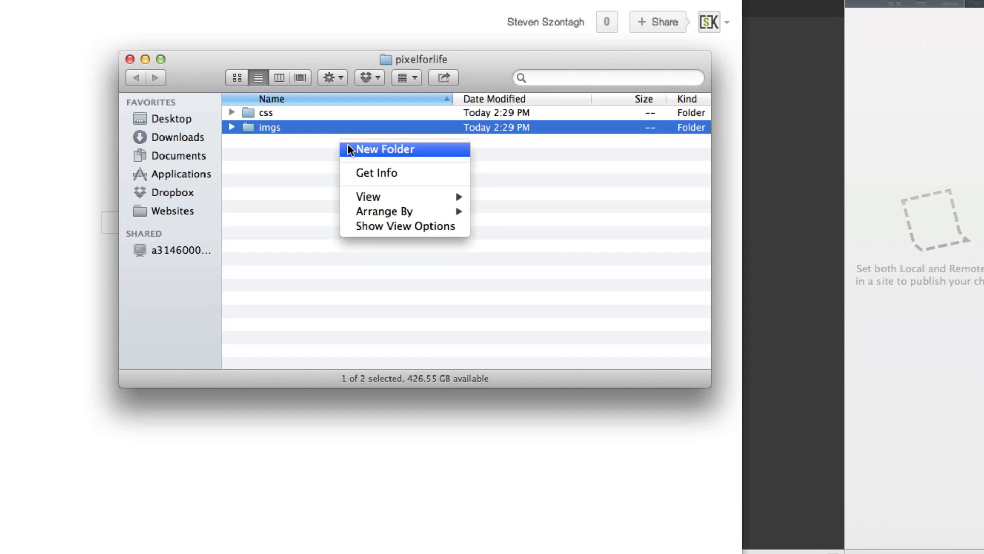
left_click(386, 149)
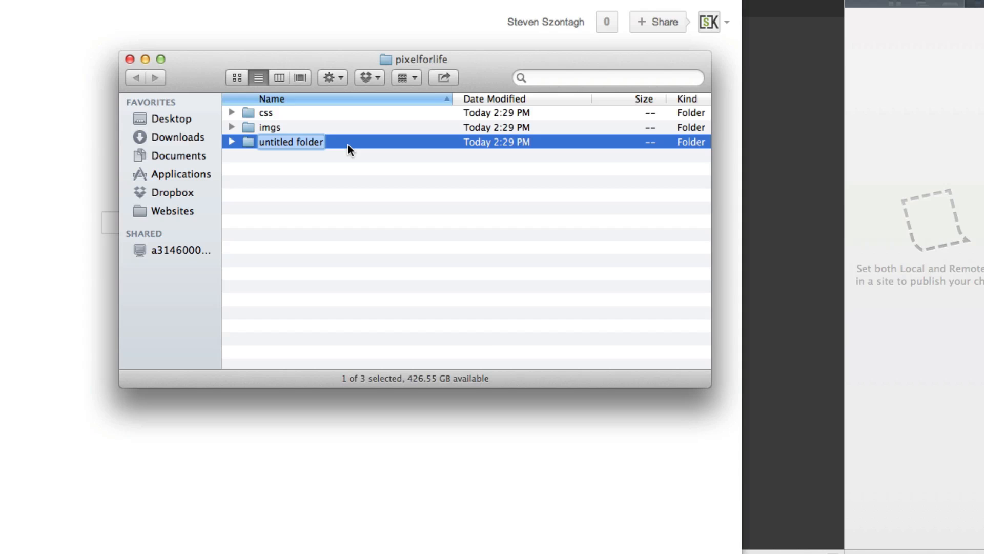
type("js")
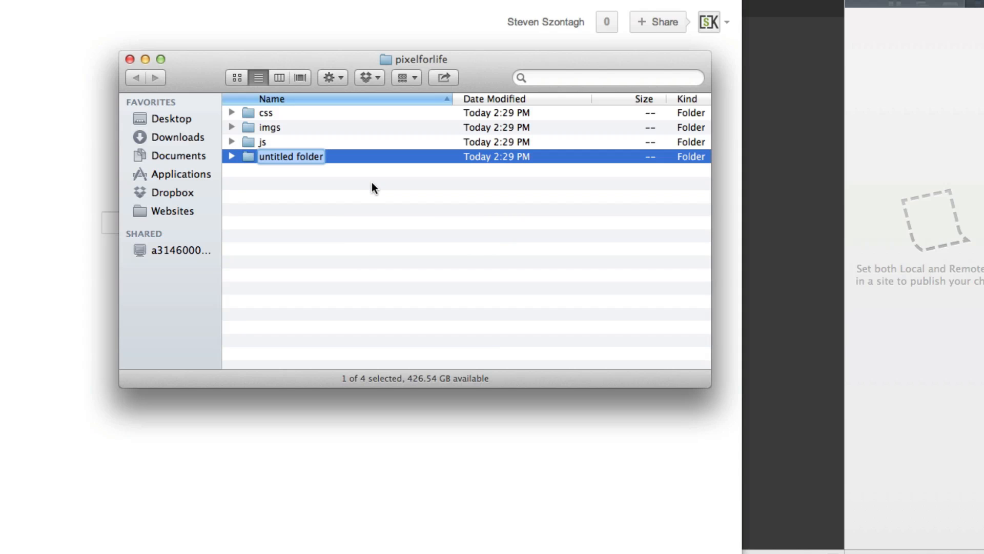
mouse_move(334, 226)
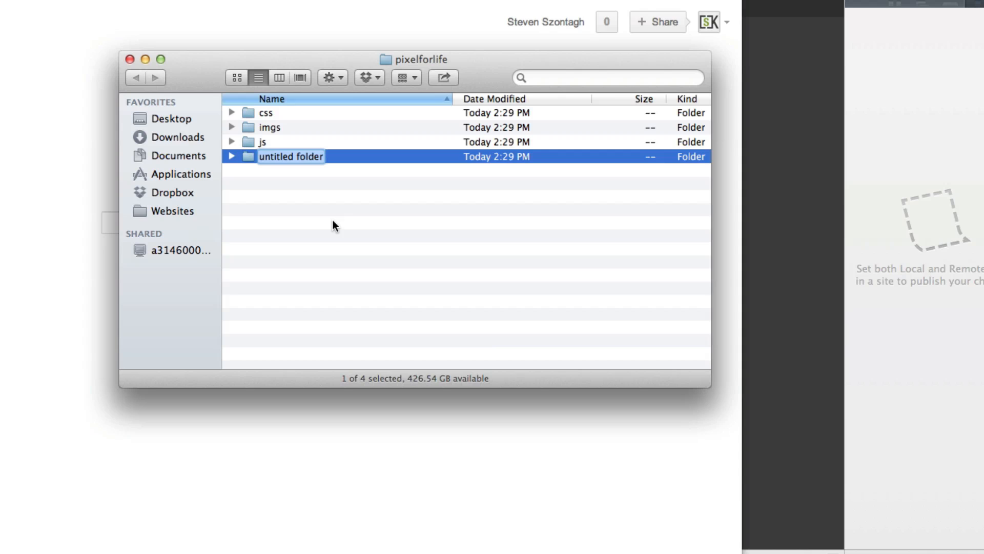
type("sas")
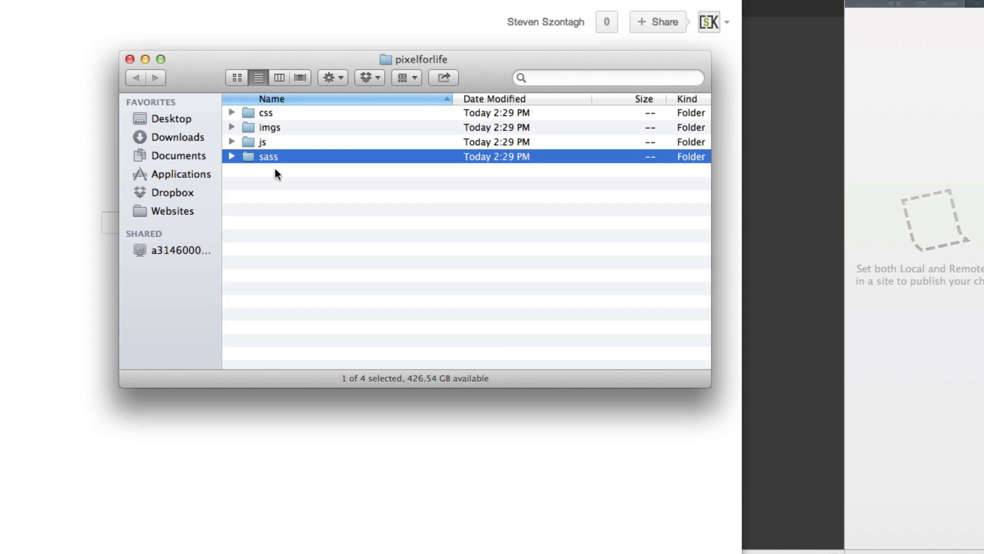
type("scss")
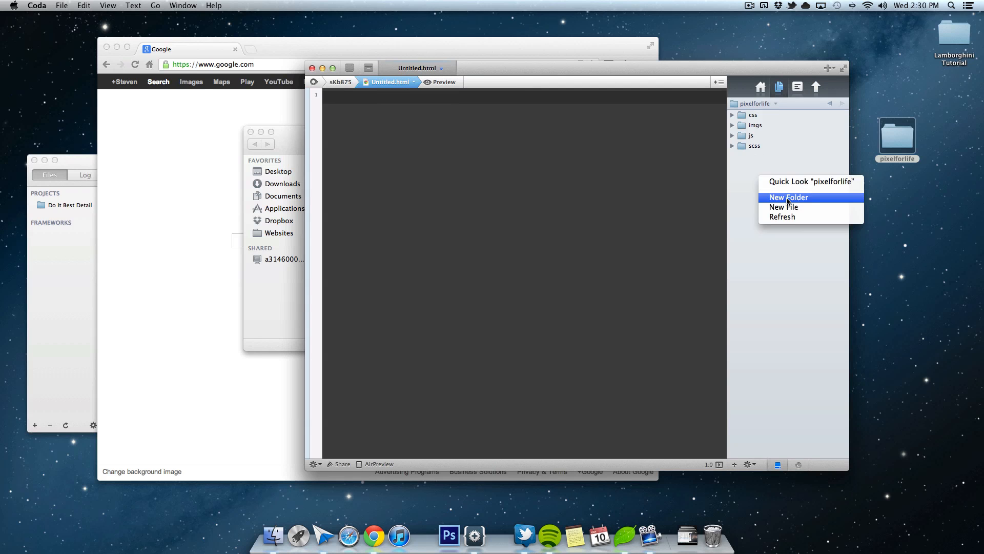
Create index.html and global.scss in pixelforlife, then expand the scss folder
left_click(784, 206)
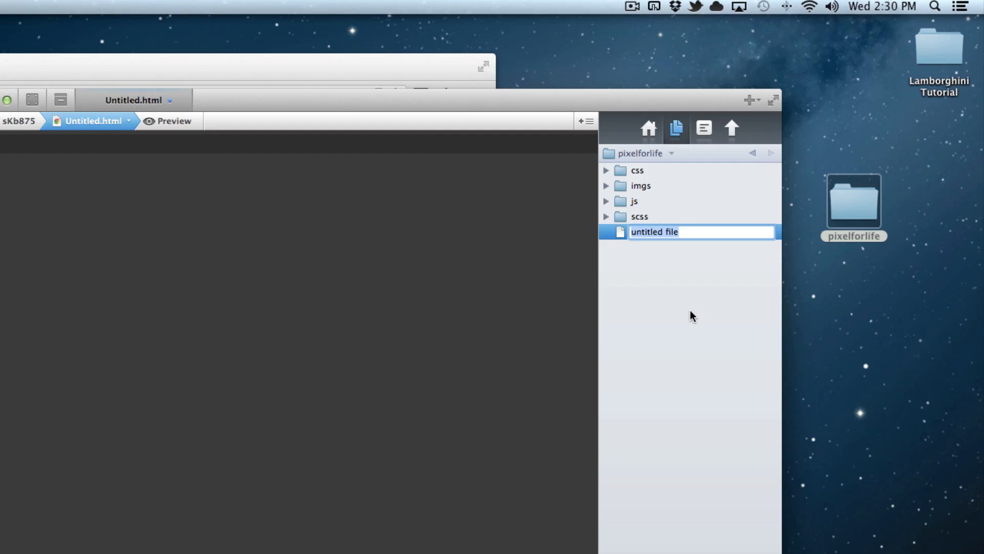
type("index.html")
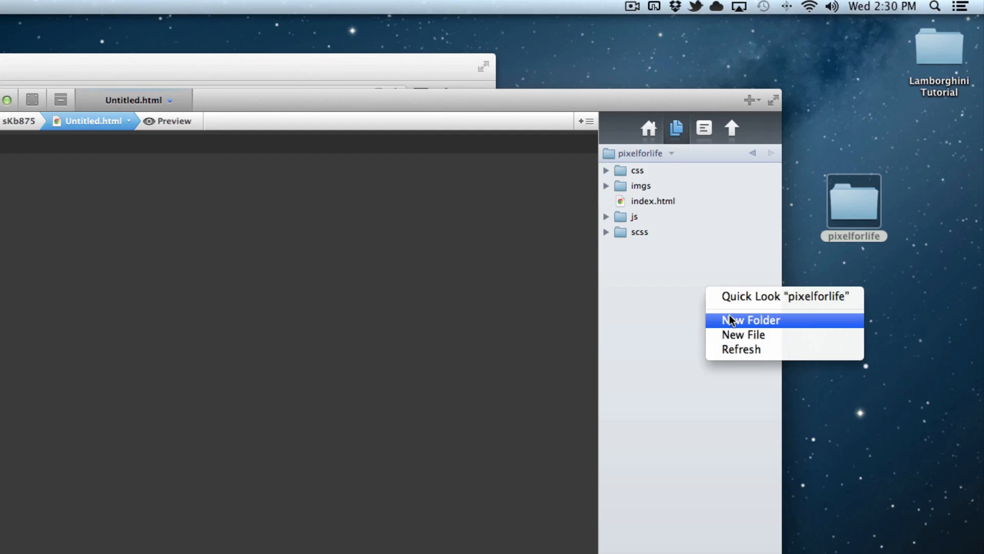
left_click(743, 334)
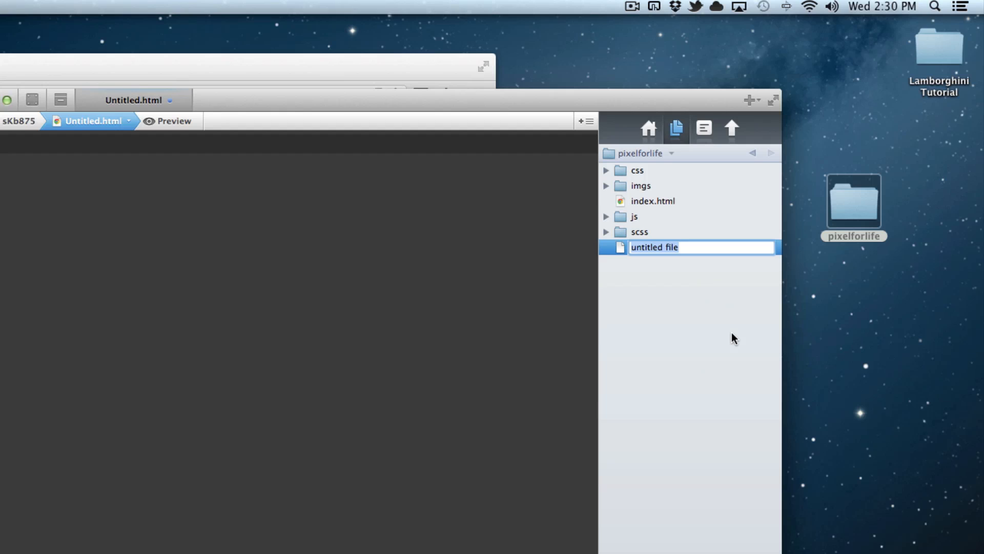
type("global.scss")
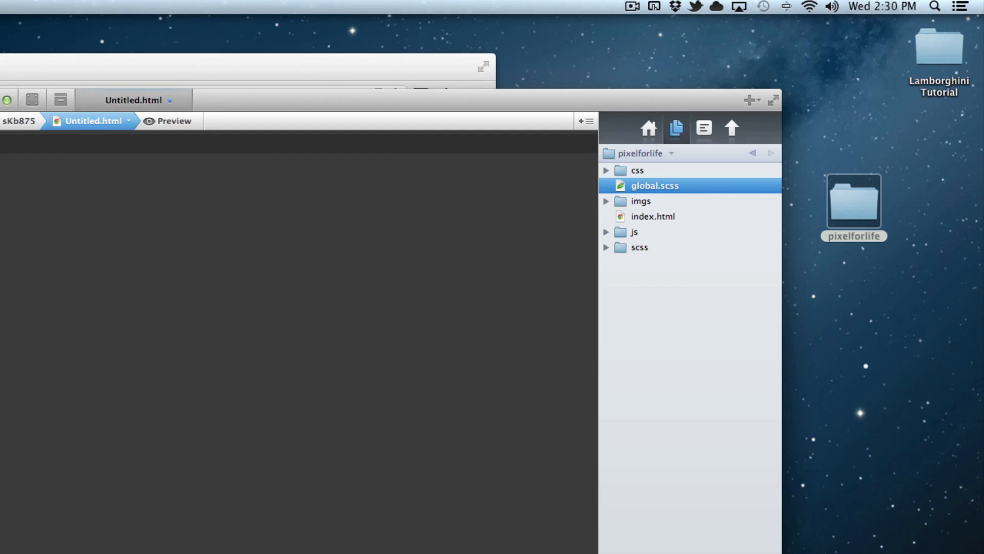
mouse_move(654, 201)
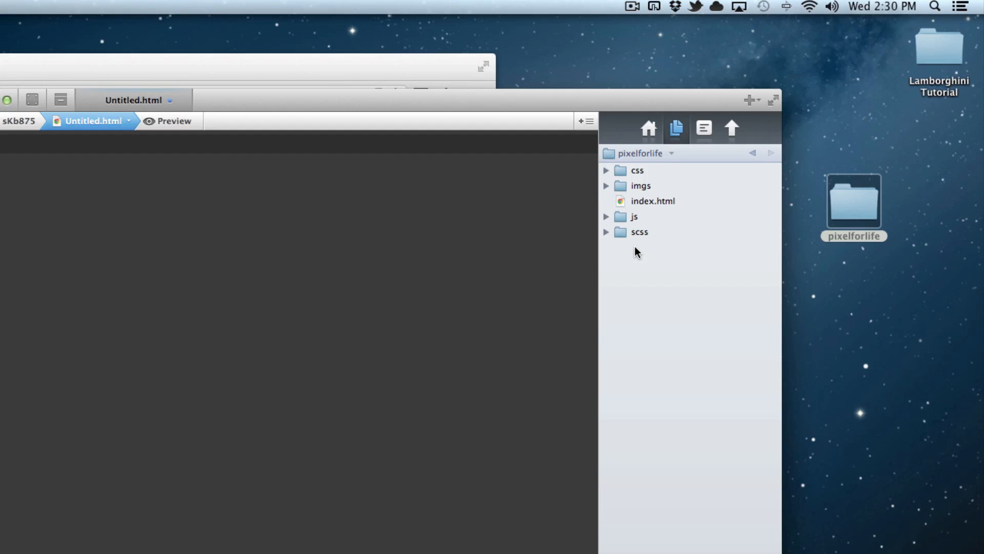
left_click(605, 232)
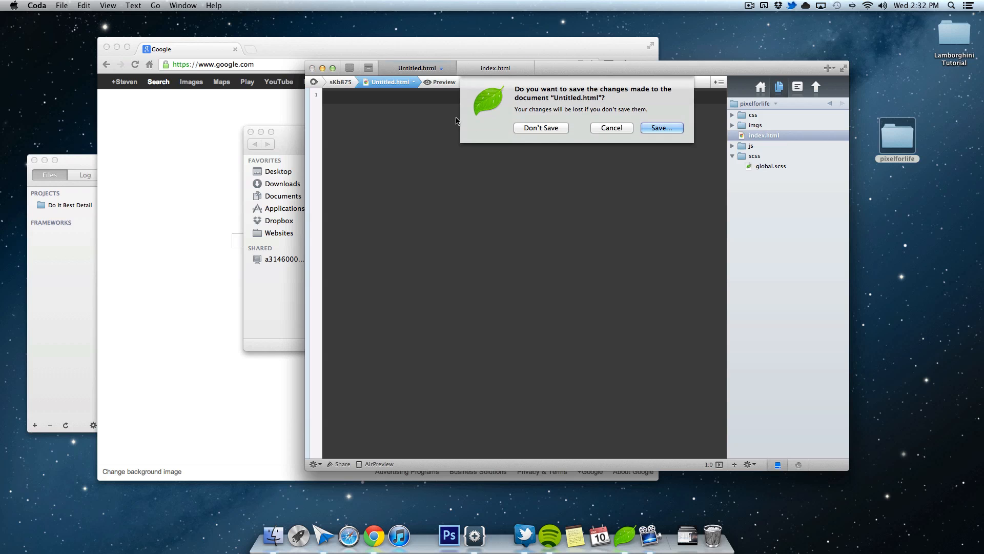
Discard the untitled document and type index.html's html, head, body skeleton titled PixelForLife
left_click(540, 127)
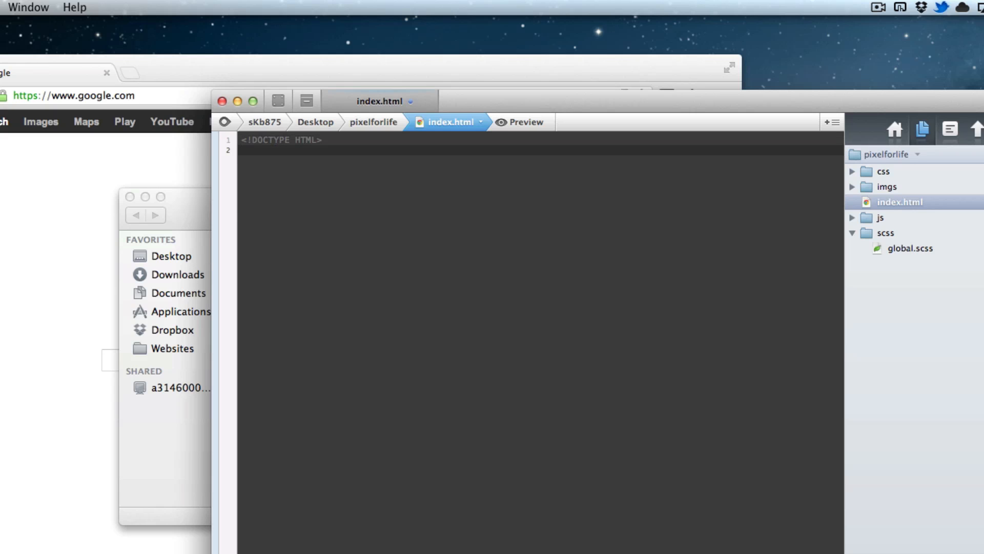
type("<html>")
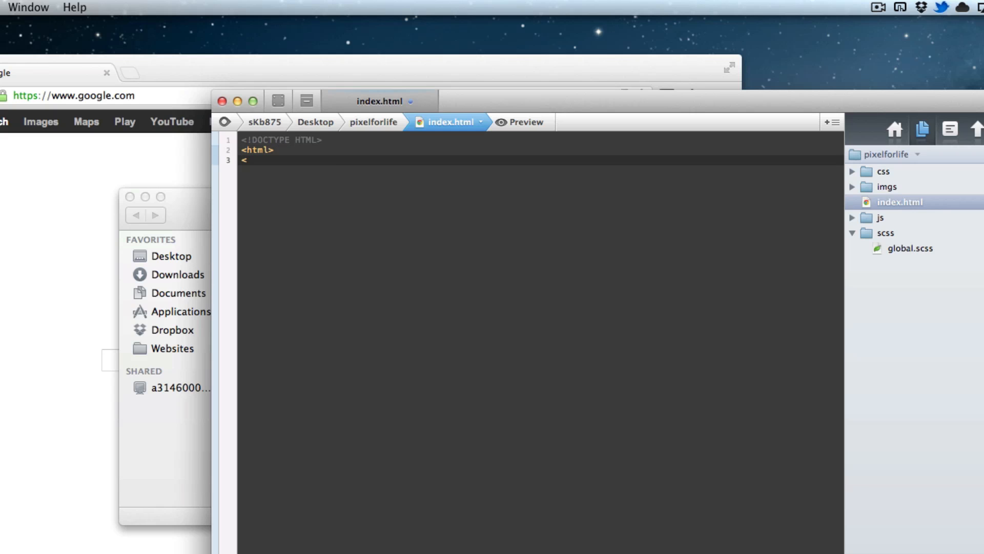
type("head>")
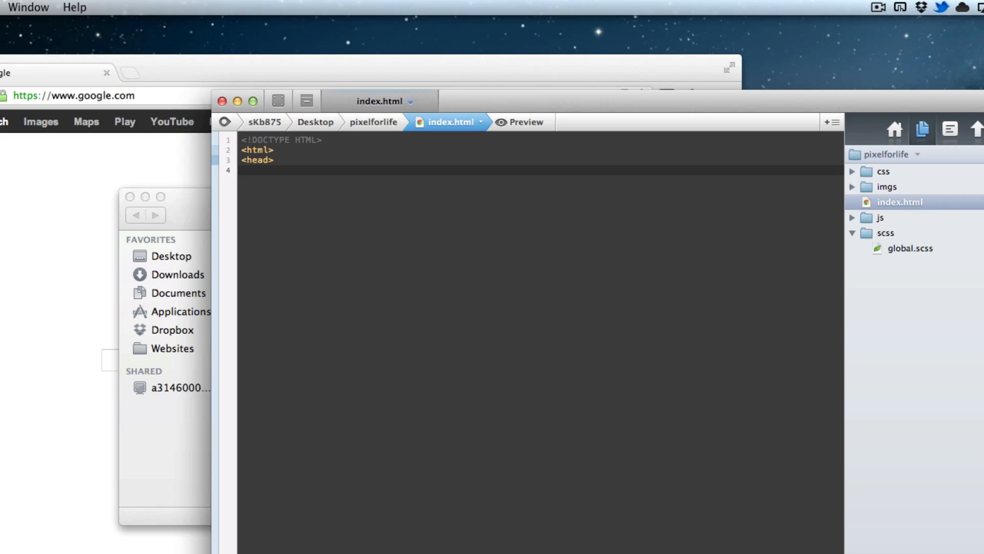
type("<title>Pix")
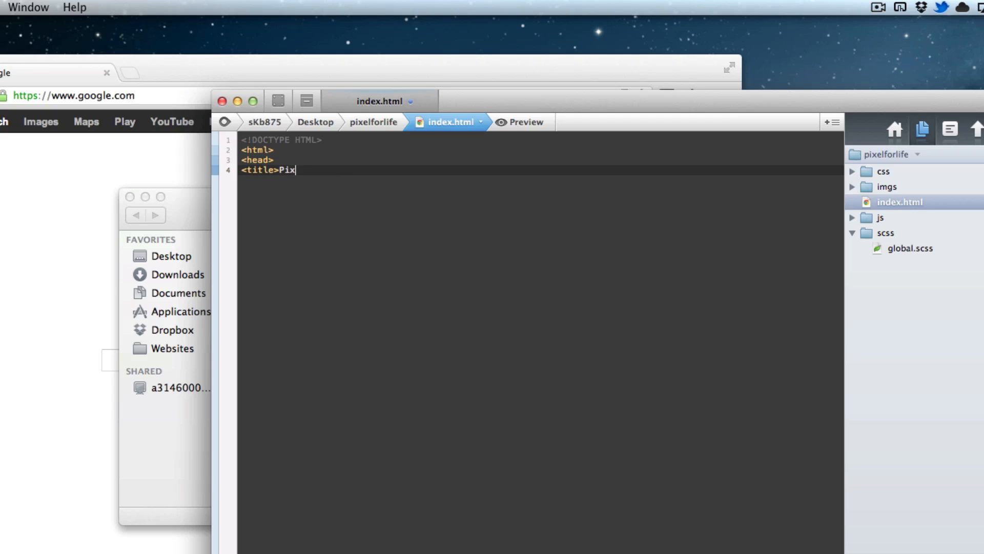
type("elForLife<")
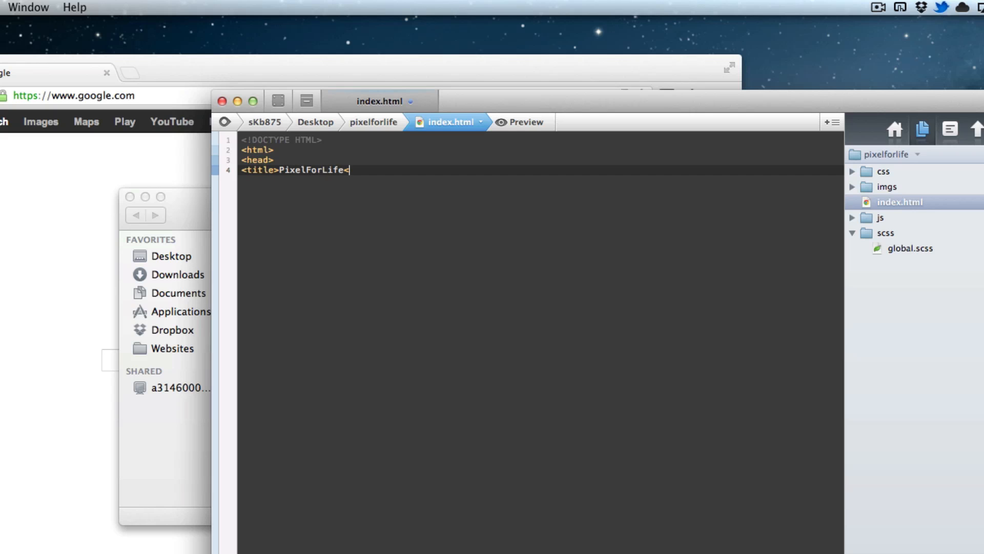
type("/title>")
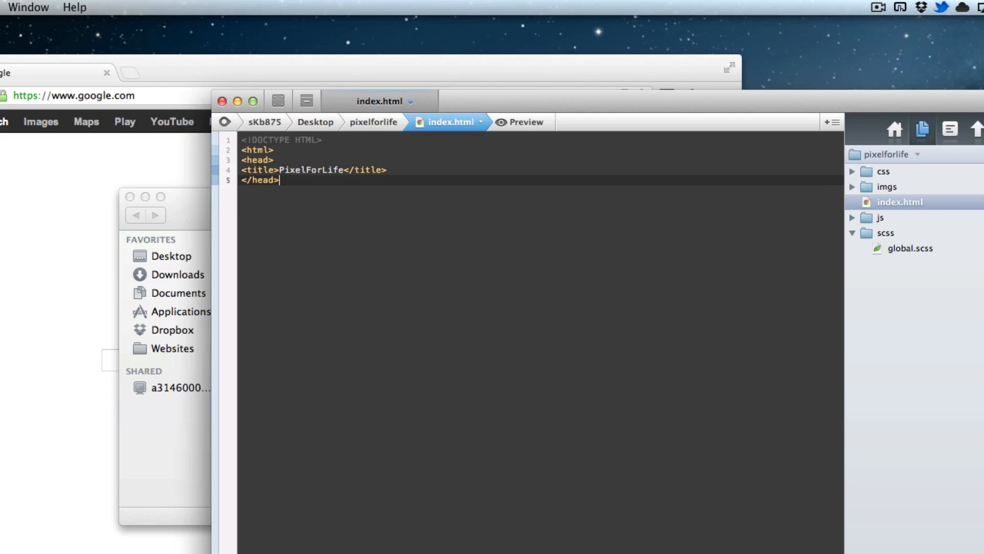
type("<bo")
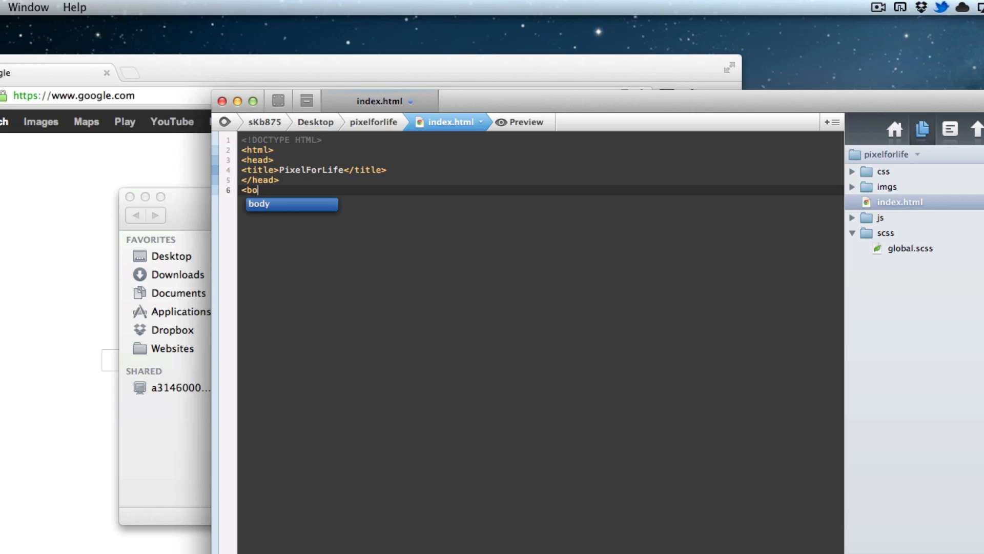
type("dy>")
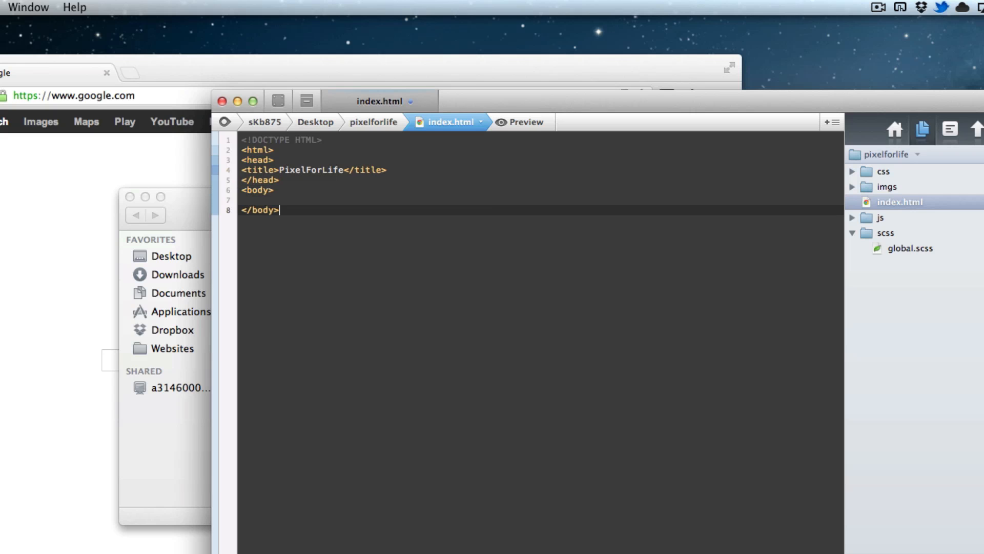
type("</html>")
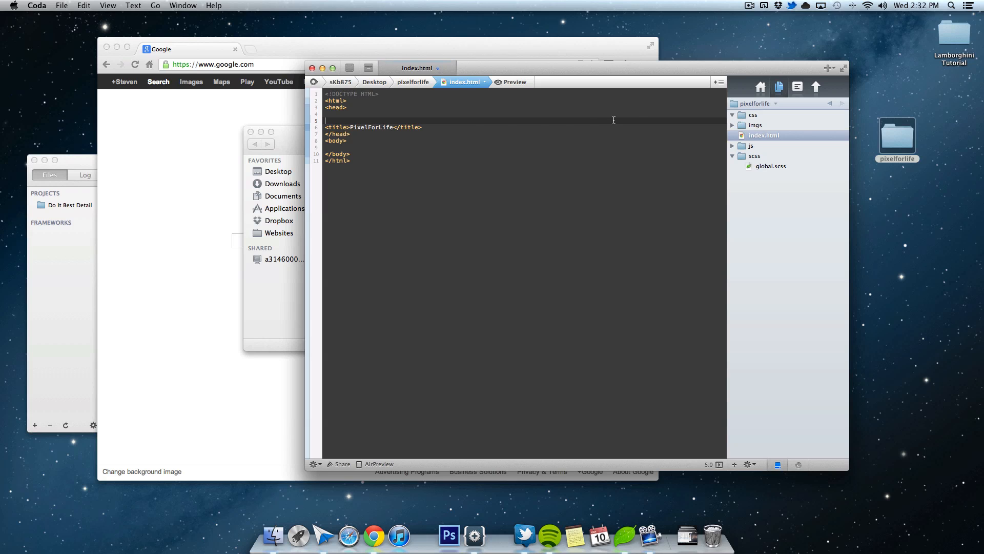
Add <link rel="stylesheet" href="css/global.css"> inside the head
left_click(423, 126)
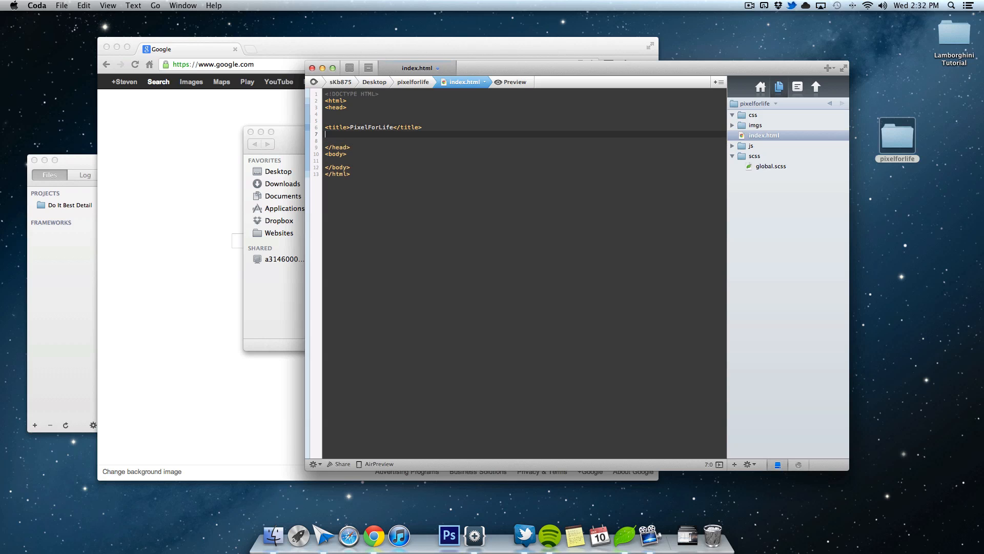
type("<list>")
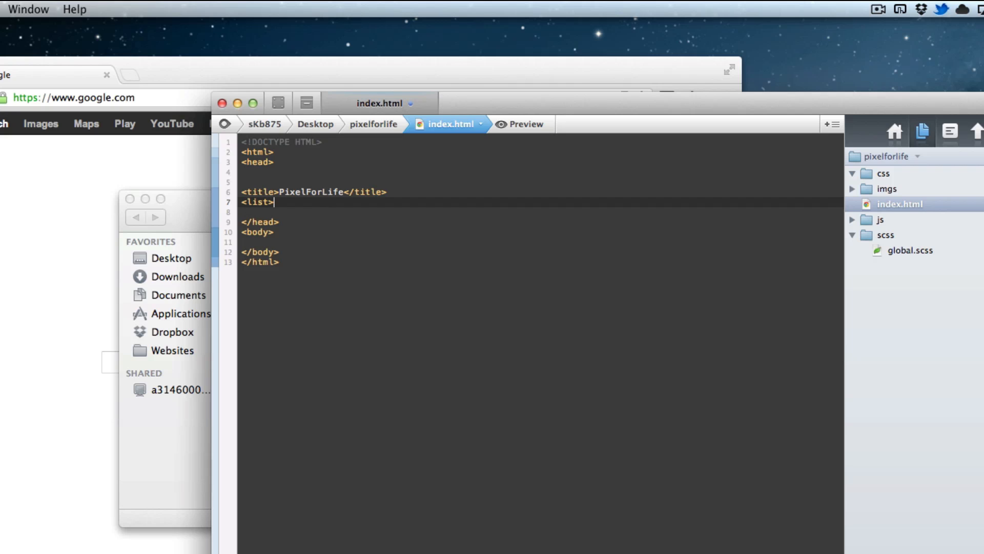
key("backspace")
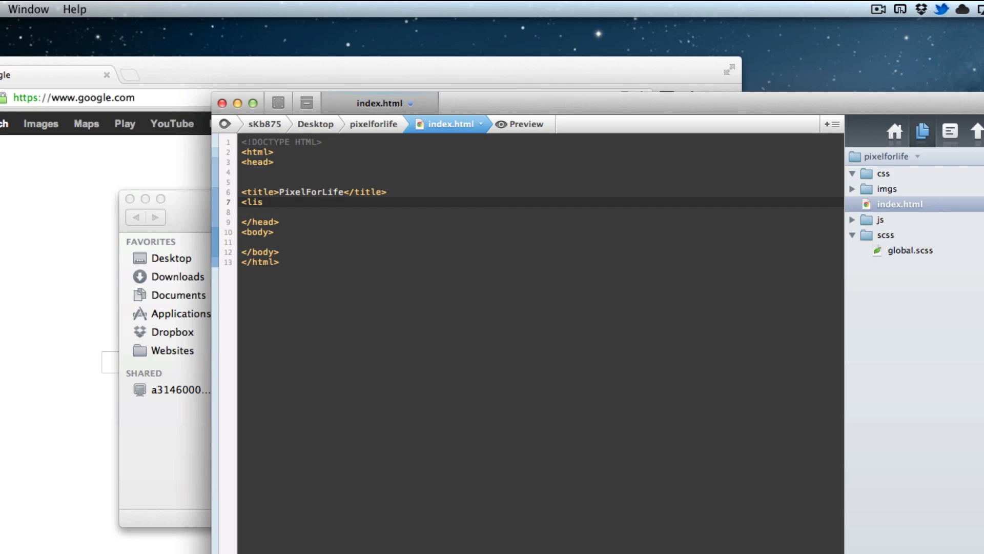
key("backspace")
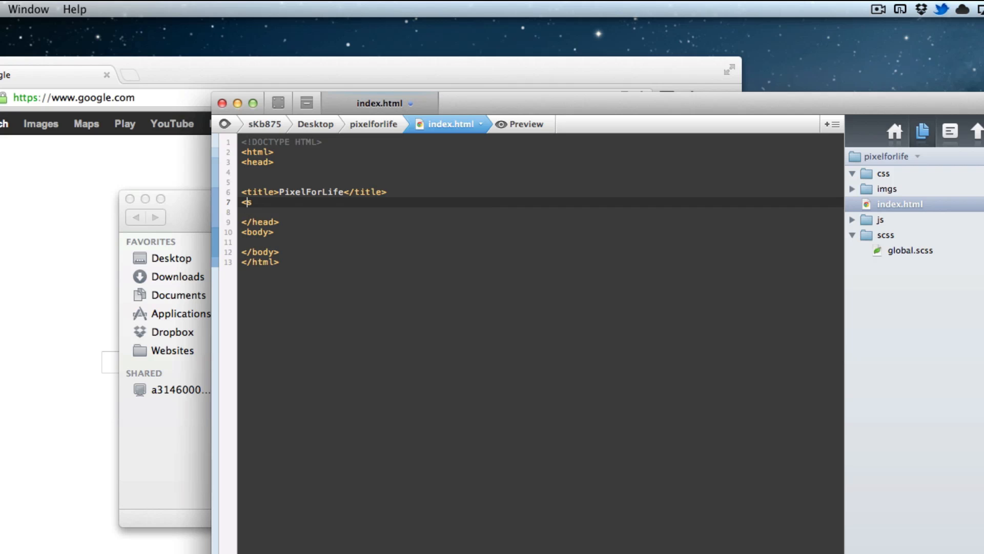
type("l")
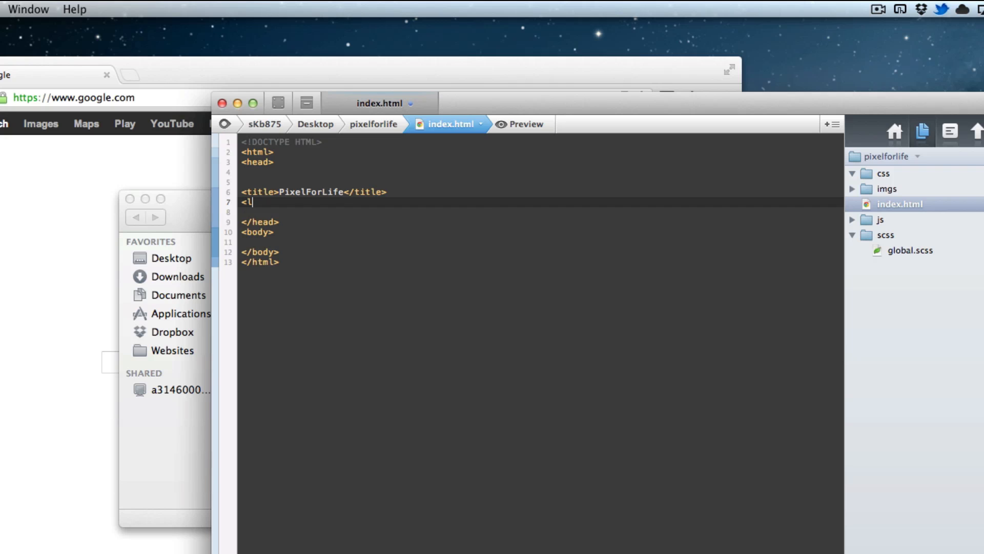
type("ink rel=")
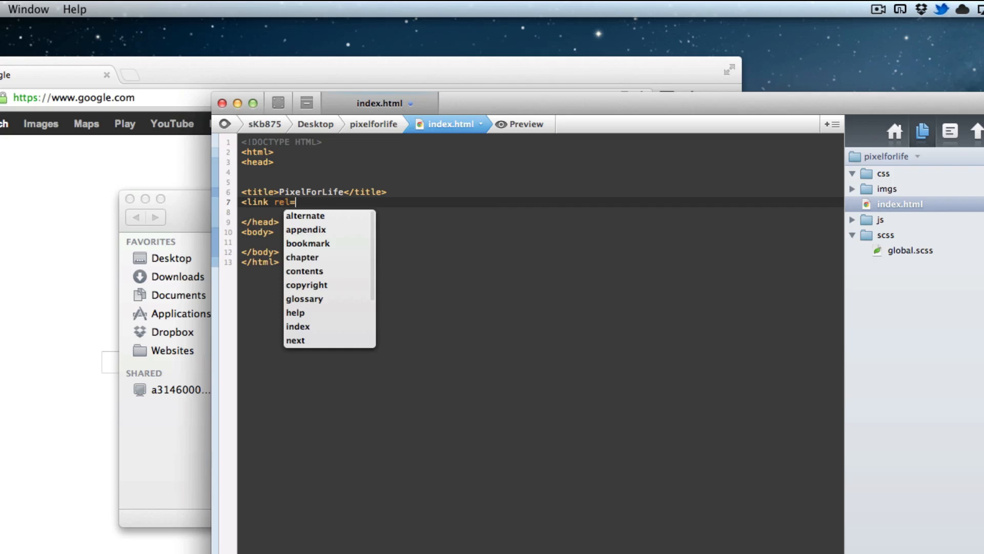
type("\"stylesheet")
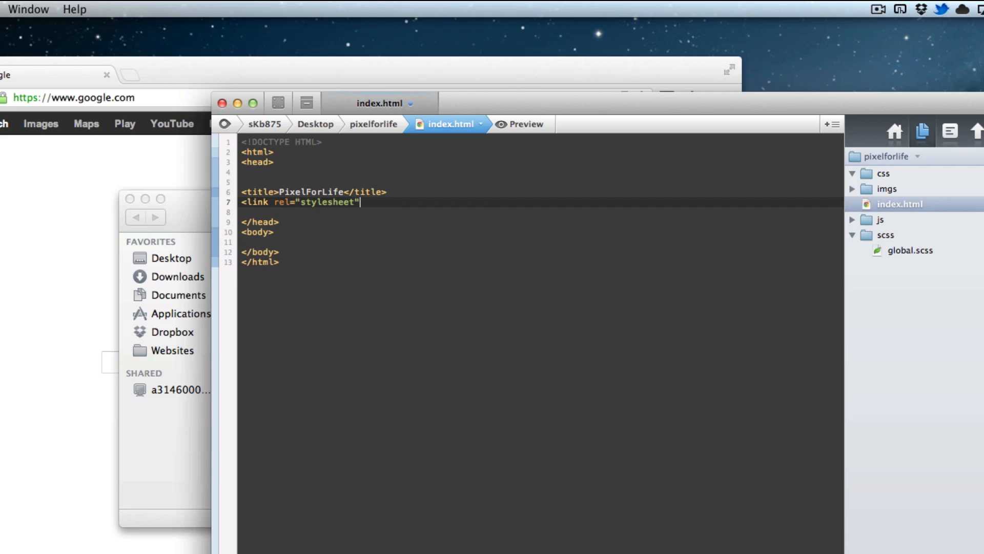
type("href=\"\"")
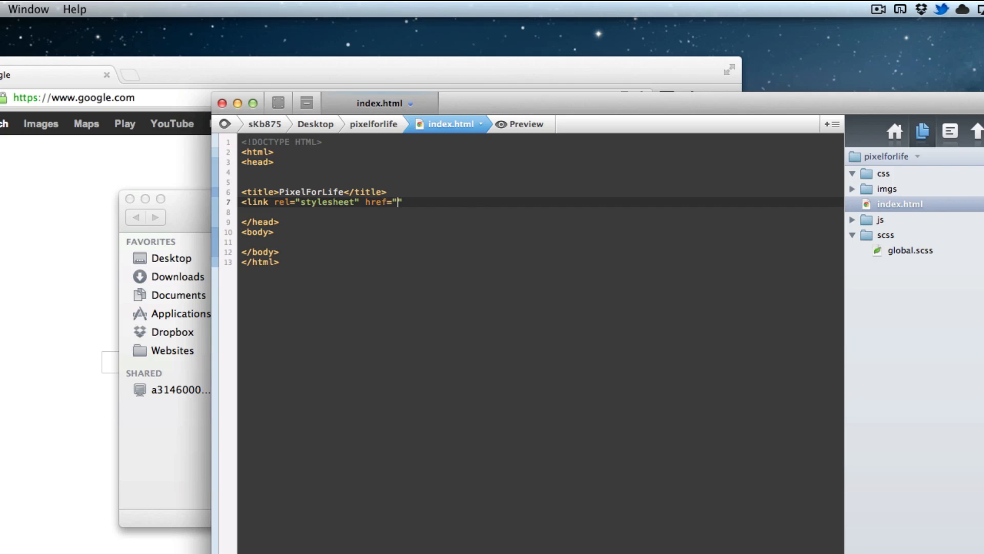
type("css/global.c")
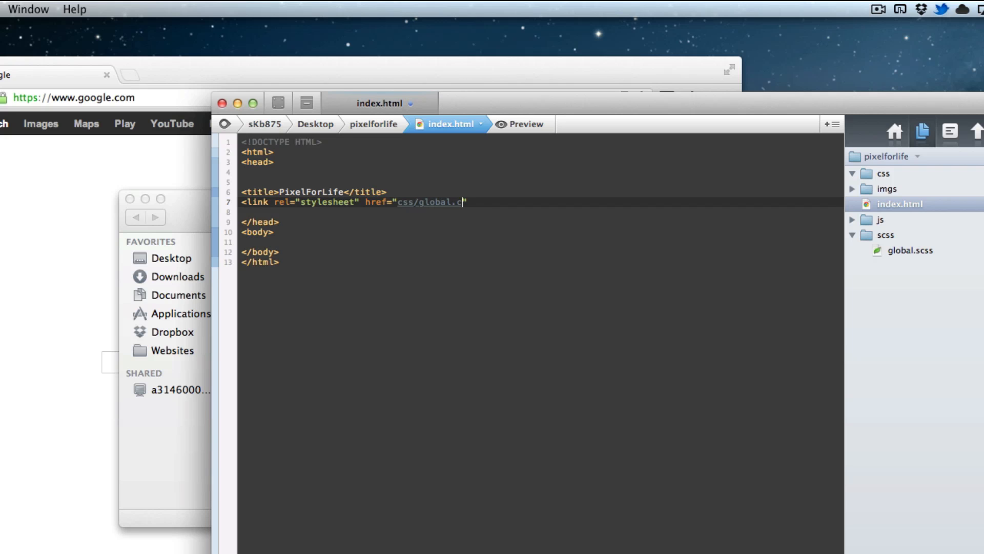
type("ss\"")
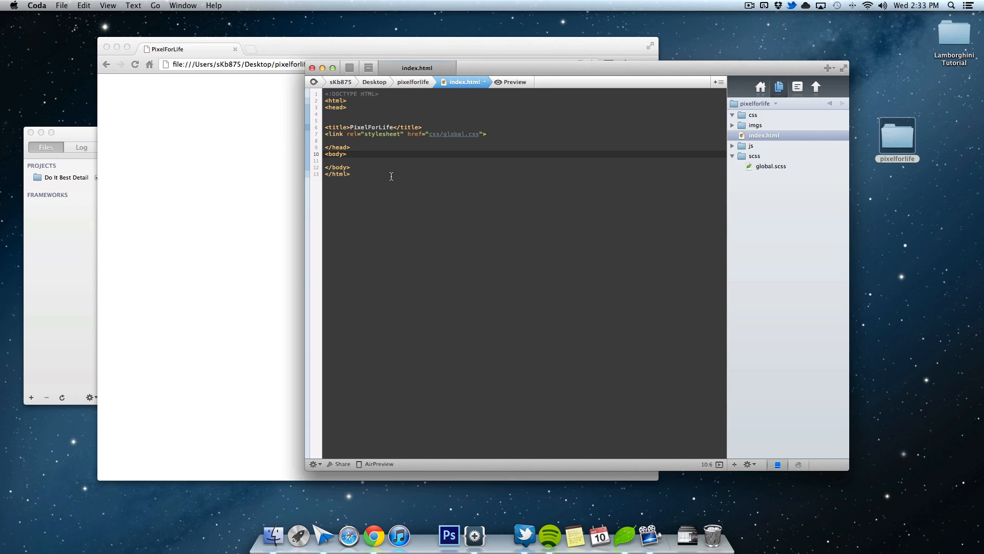
Add an <h1>PixelForLife</h1> heading to the body and reload the page in Chrome
type(">1")
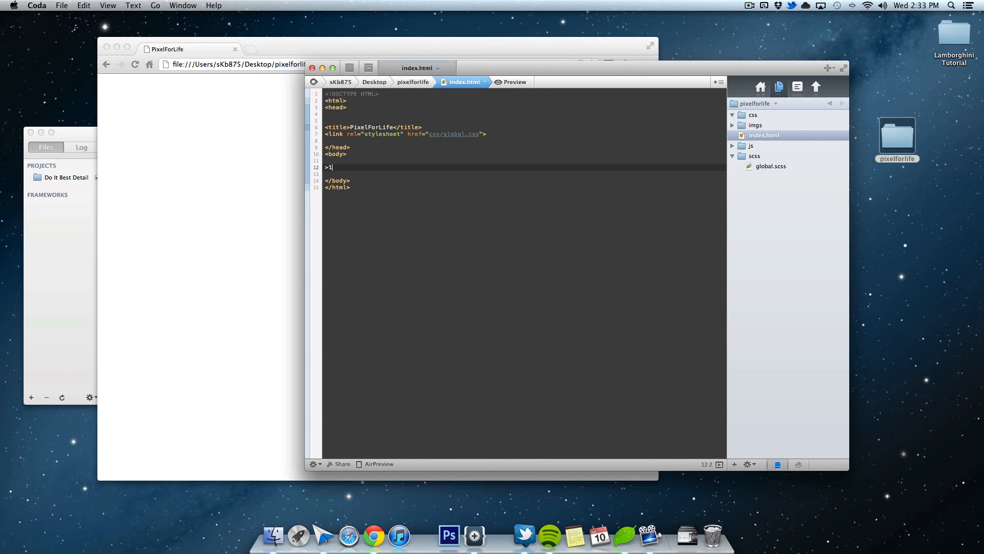
type("<h1>")
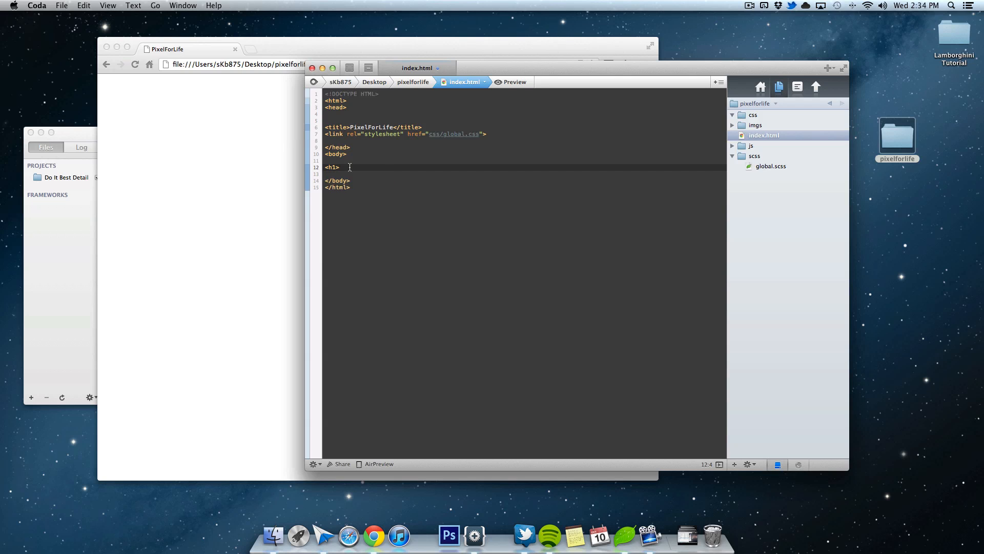
type("PixelForLife")
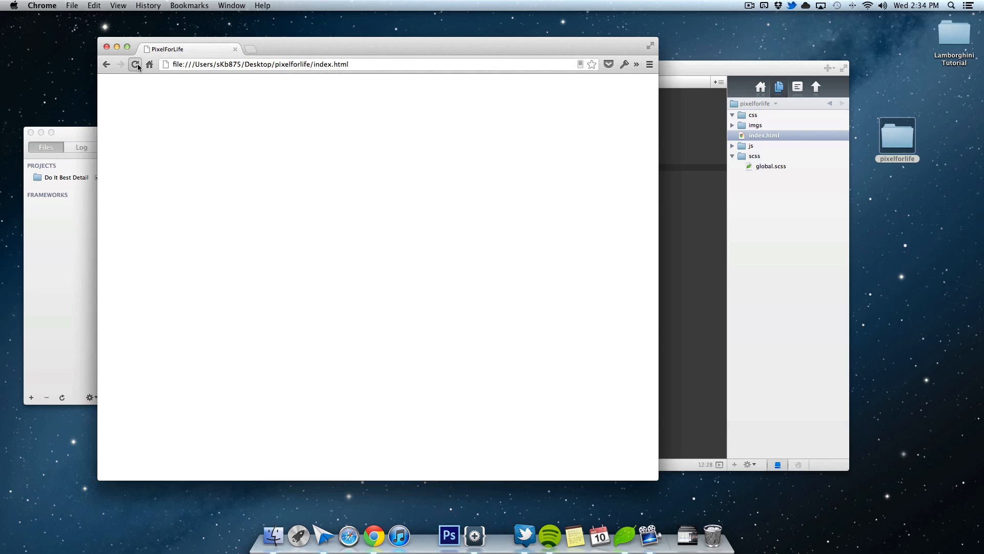
left_click(135, 64)
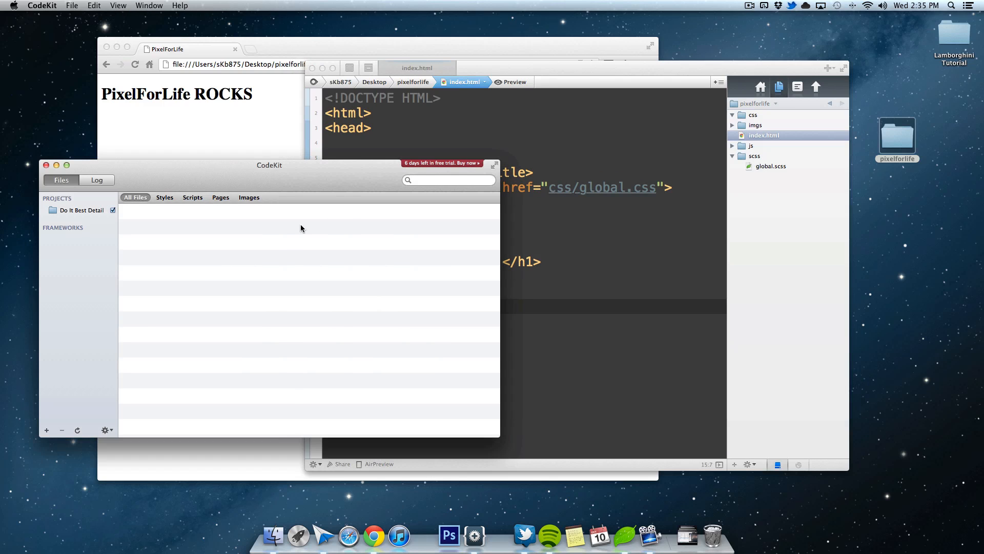
Reposition the CodeKit window and open the pixelforlife desktop folder to add it
left_click_drag(269, 165, 407, 182)
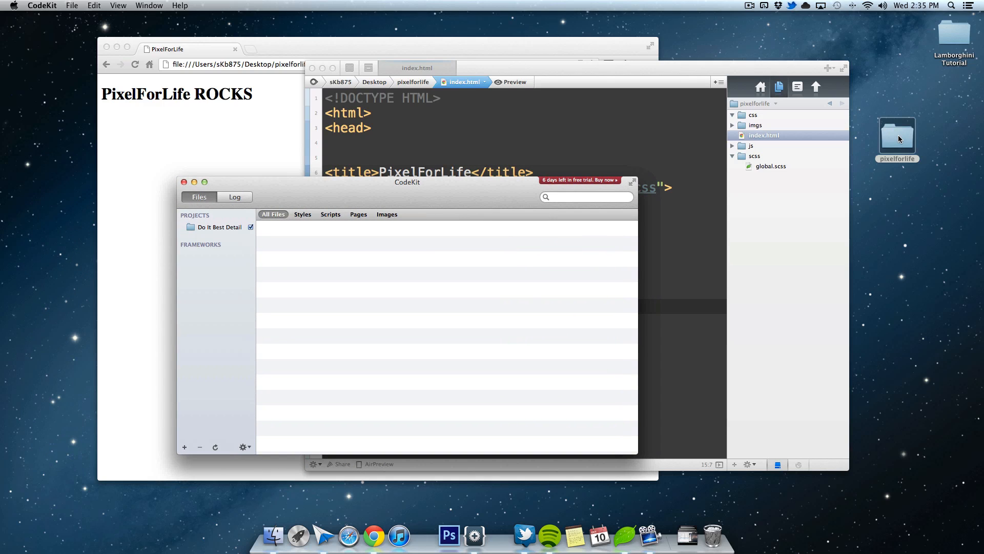
double_click(897, 137)
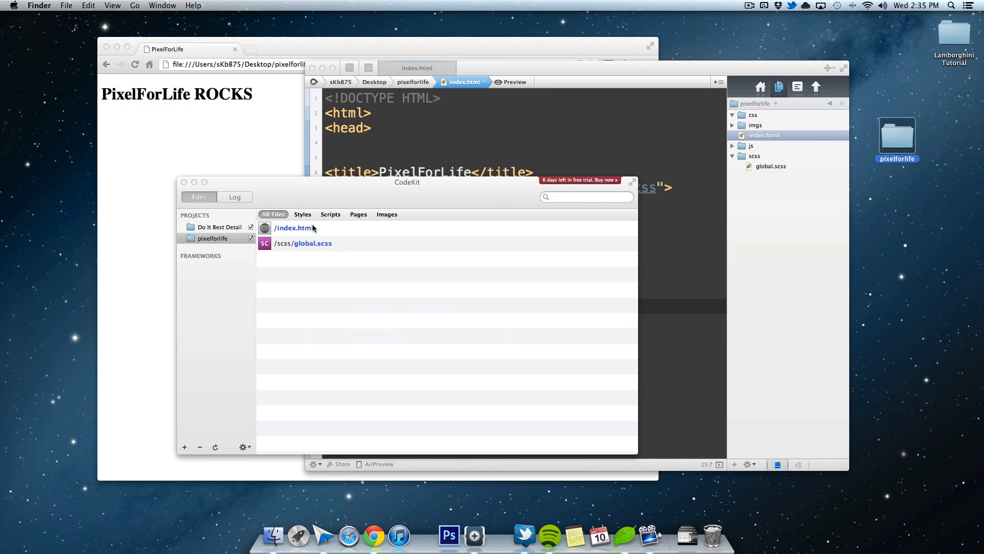
mouse_move(305, 236)
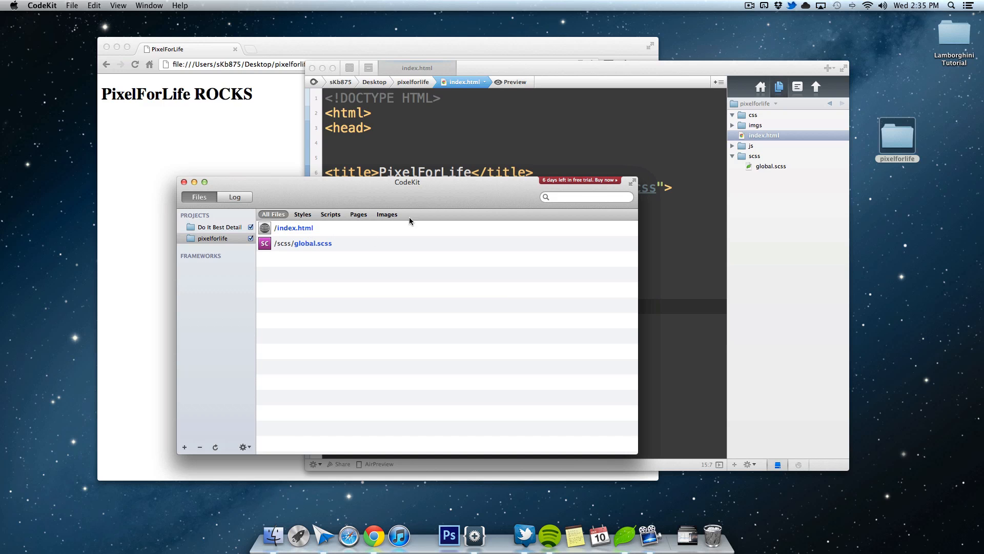
Review global.scss compile settings, keeping Nested output style and no debug info
left_click(312, 243)
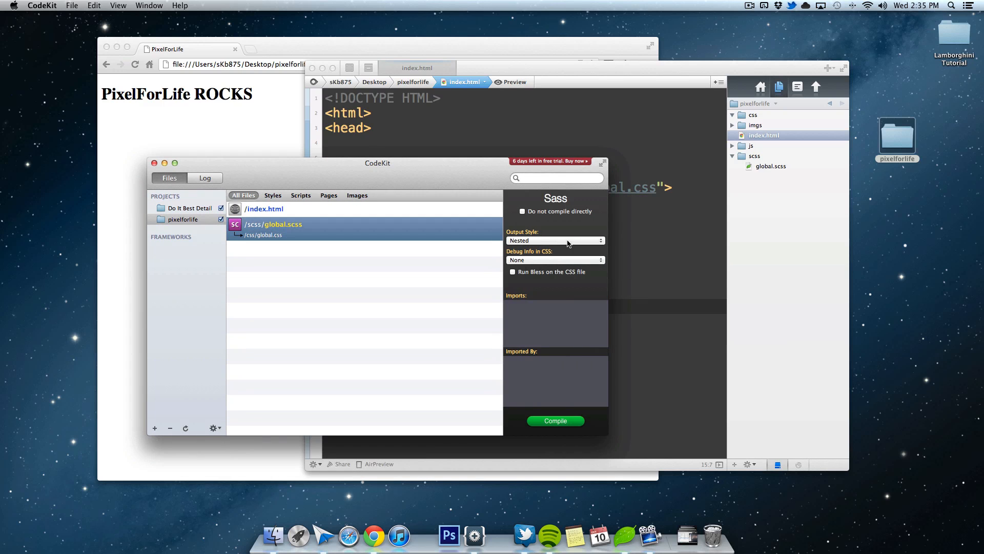
left_click(554, 240)
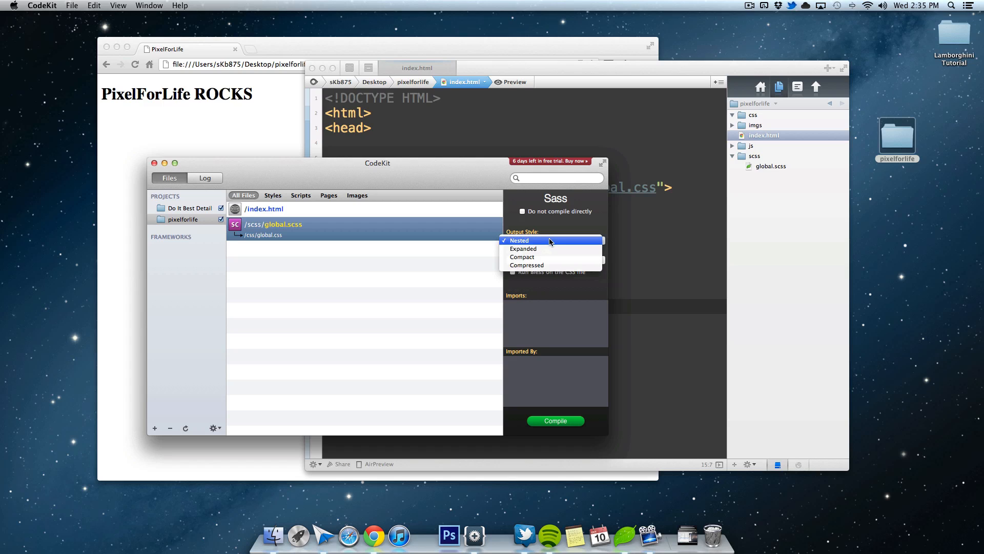
mouse_move(546, 266)
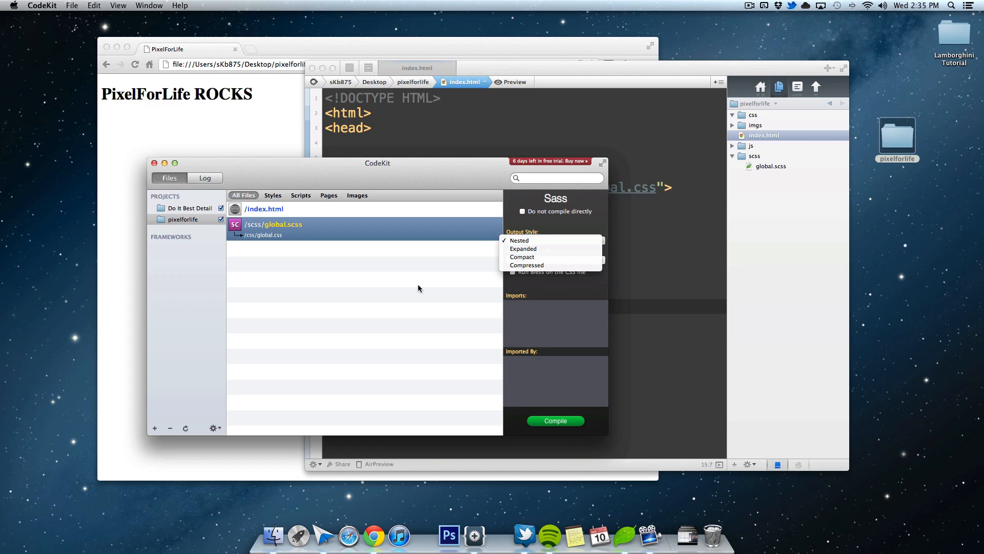
left_click(519, 240)
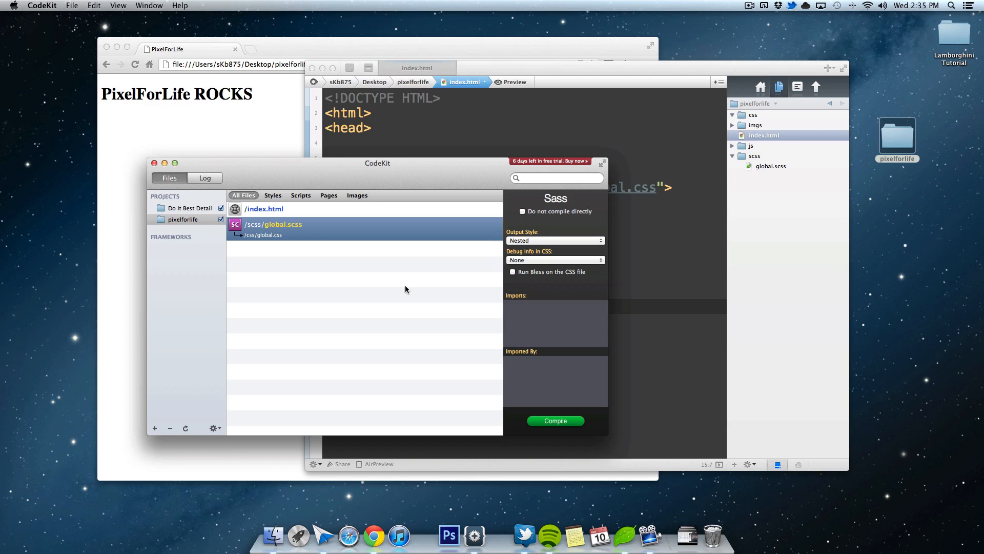
left_click(554, 260)
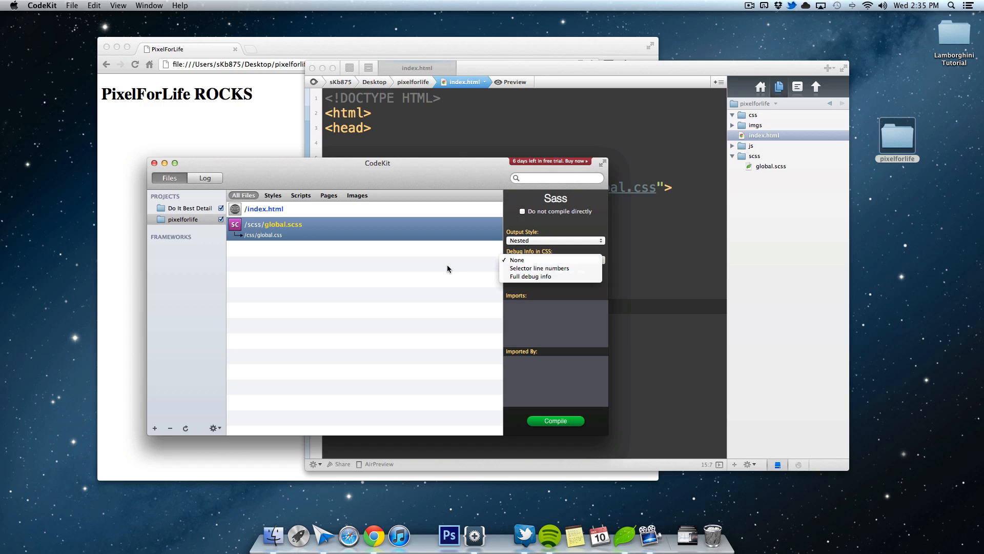
left_click(555, 240)
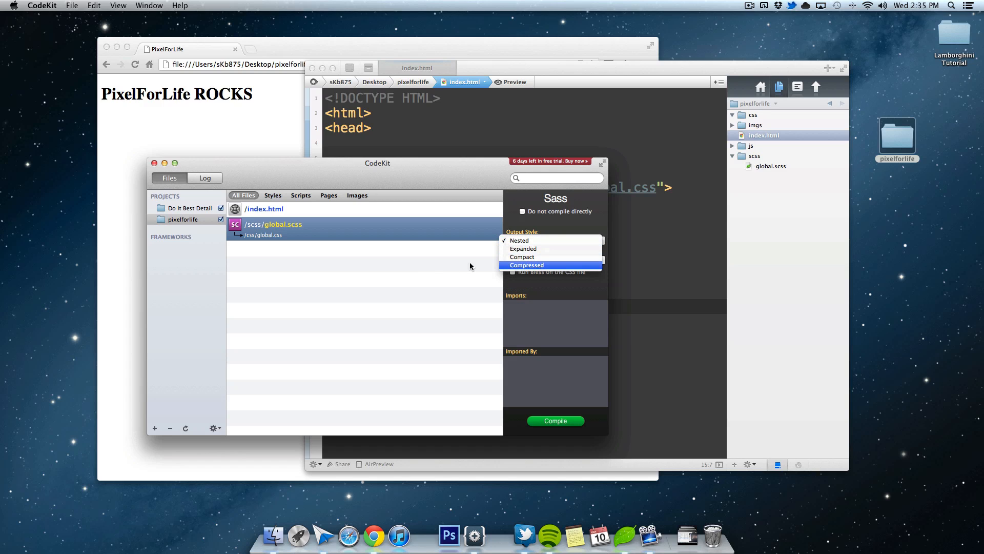
left_click(519, 240)
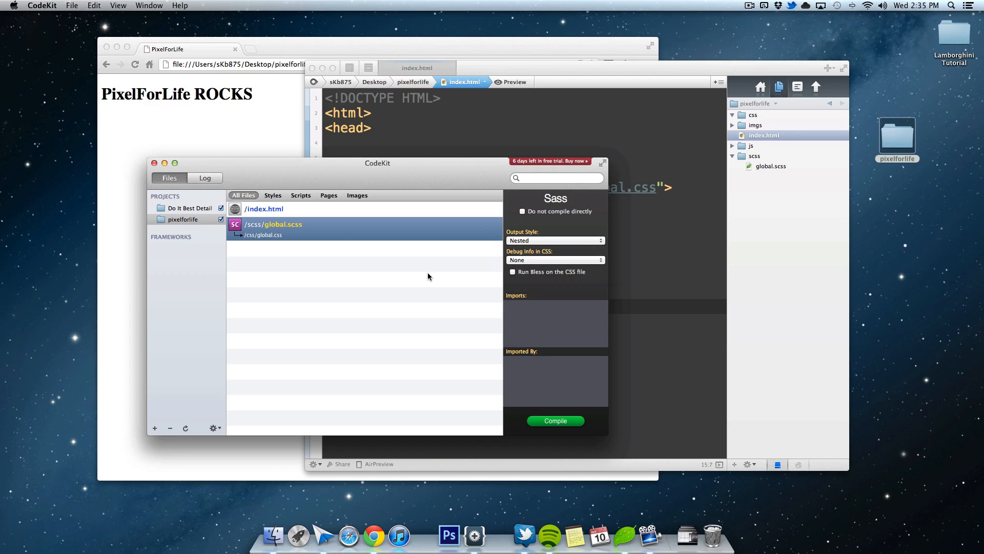
mouse_move(505, 261)
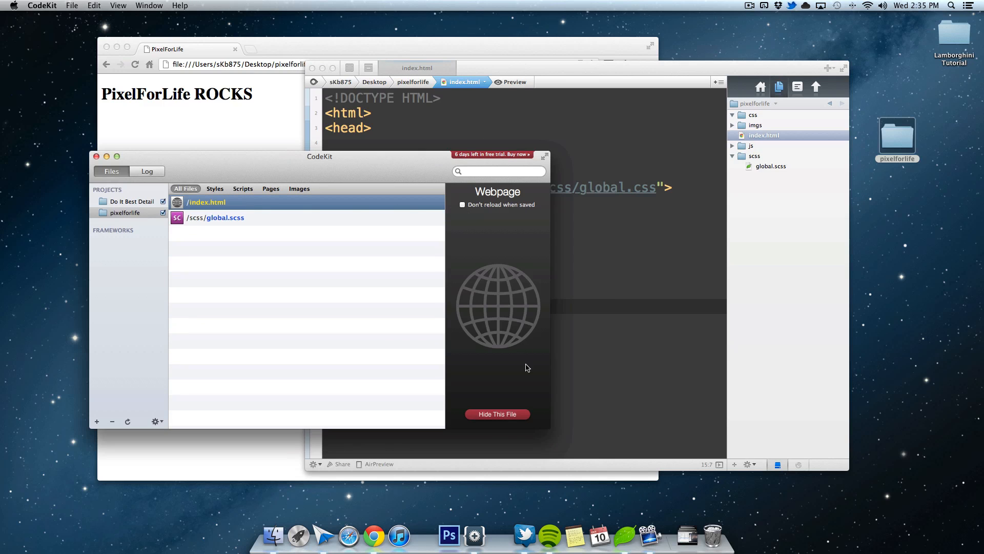
Compile global.scss into css/global.css
left_click(216, 217)
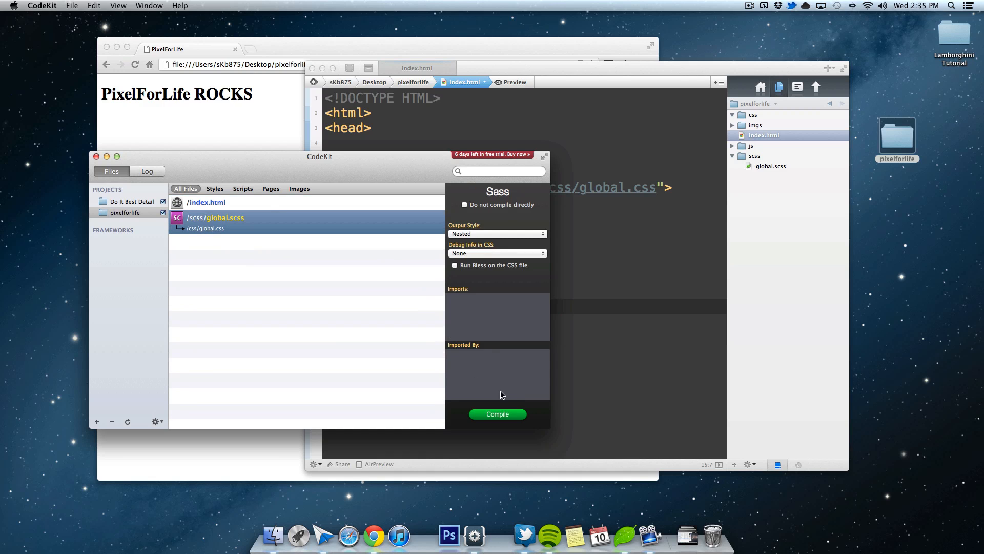
left_click(497, 413)
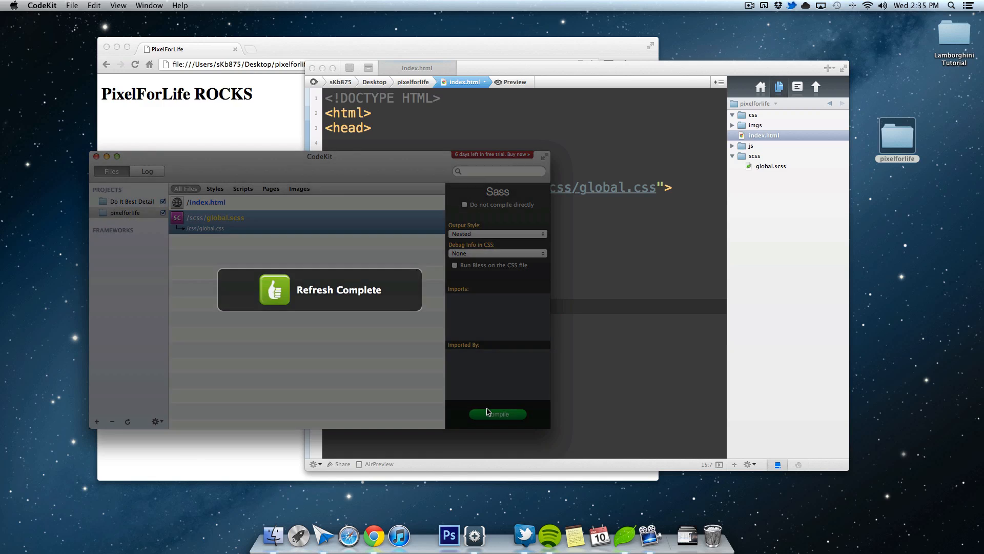
left_click(497, 414)
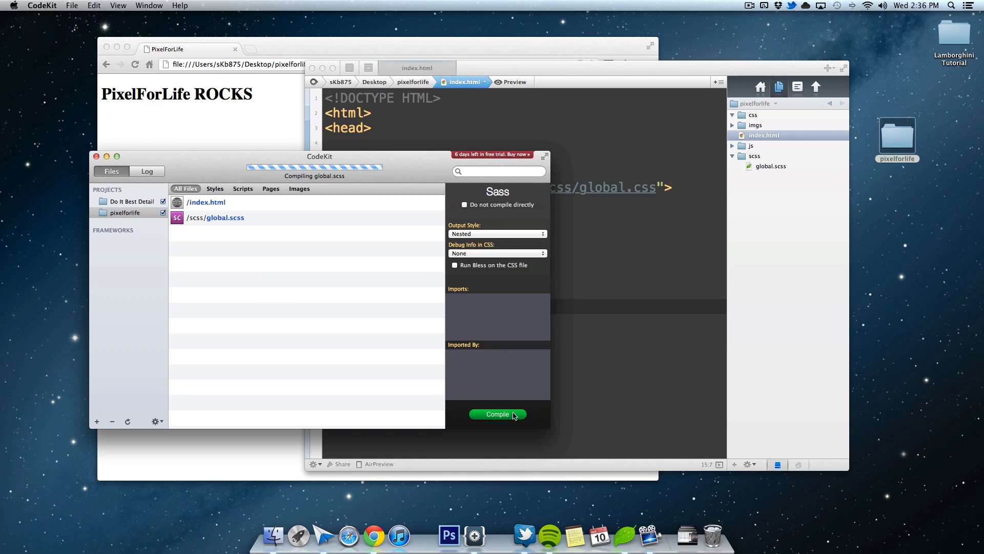
left_click(497, 413)
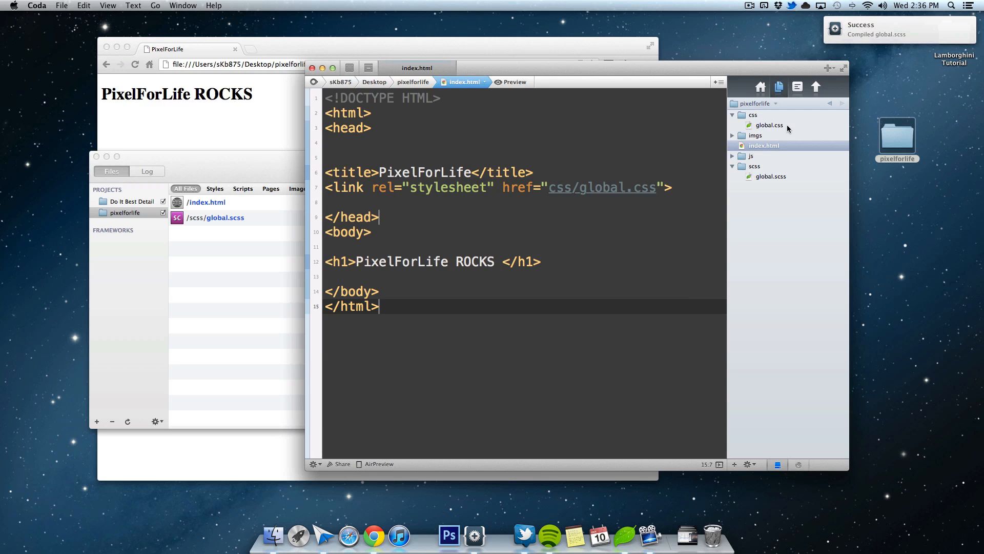
Inspect the compiled css/global.css, then open scss/global.scss
left_click(768, 125)
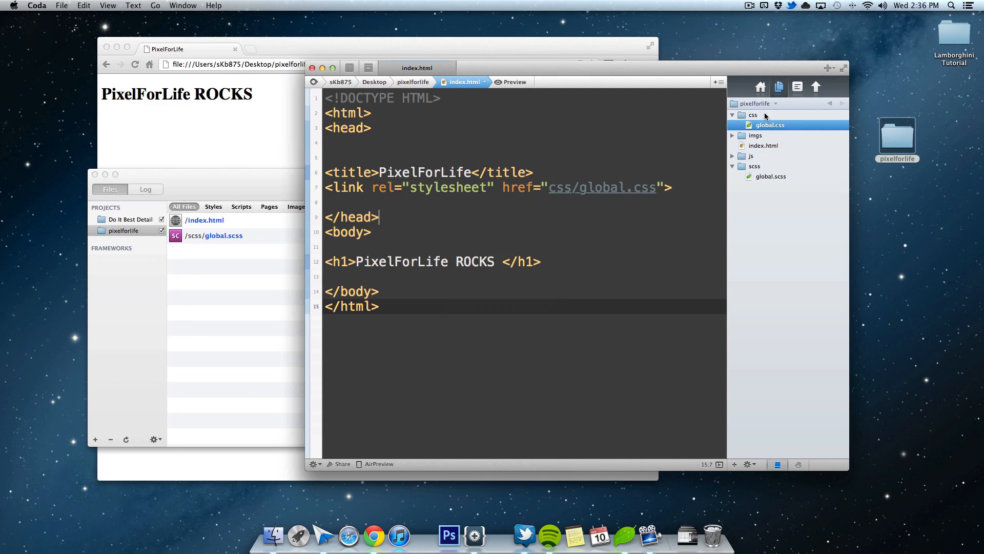
left_click(770, 176)
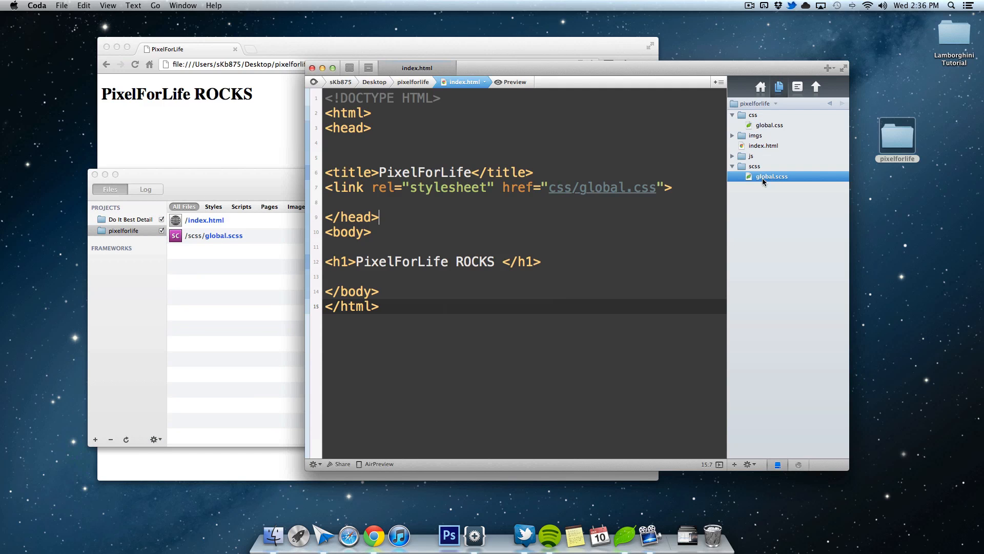
mouse_move(784, 181)
type("body")
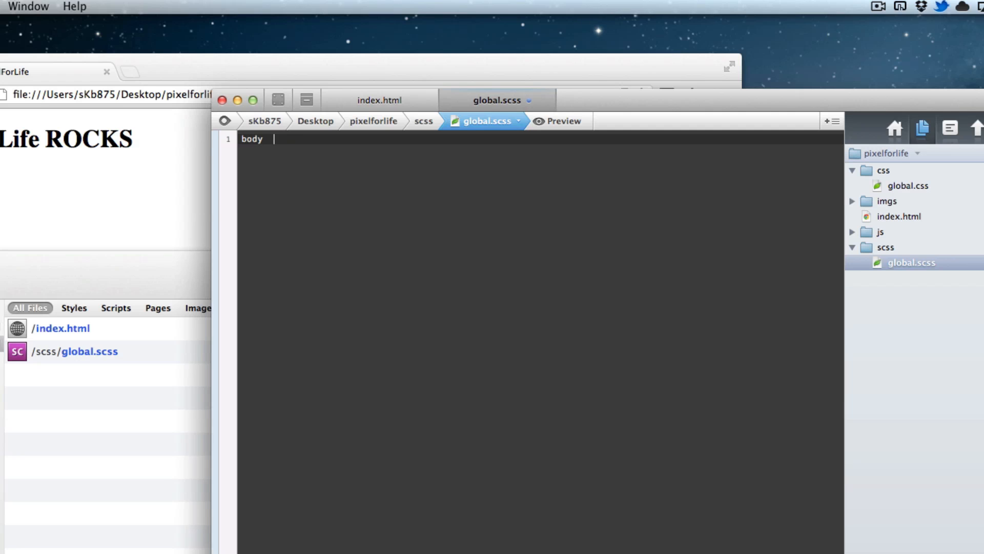
Write body { background: grey; } and an h1 rule with Helvetica font, white color
type("{ background: grey;")
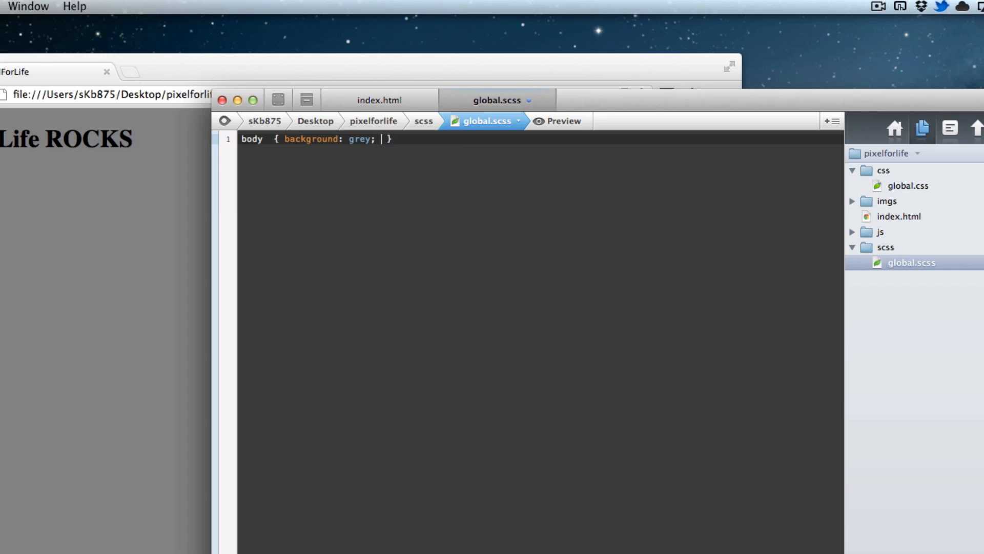
key("enter")
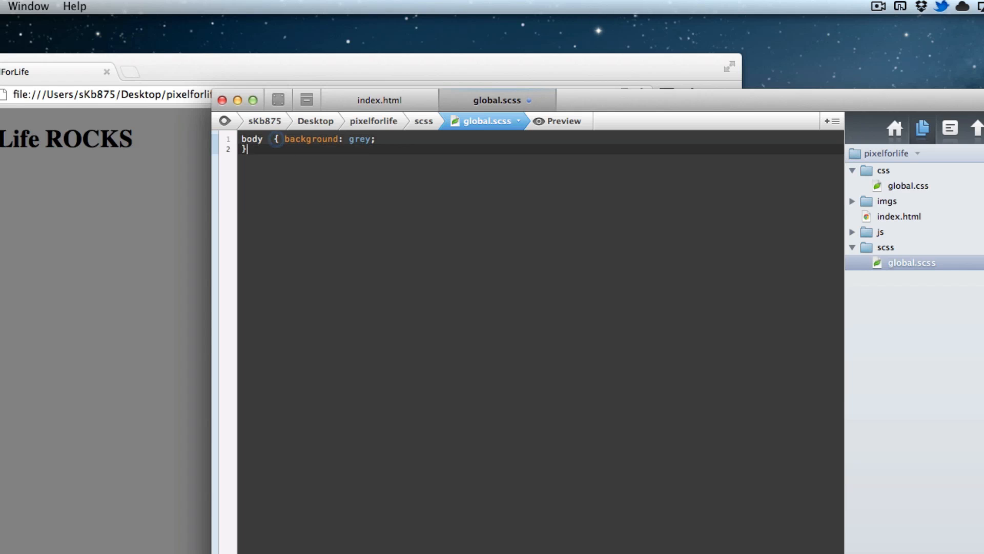
type("h1 {}")
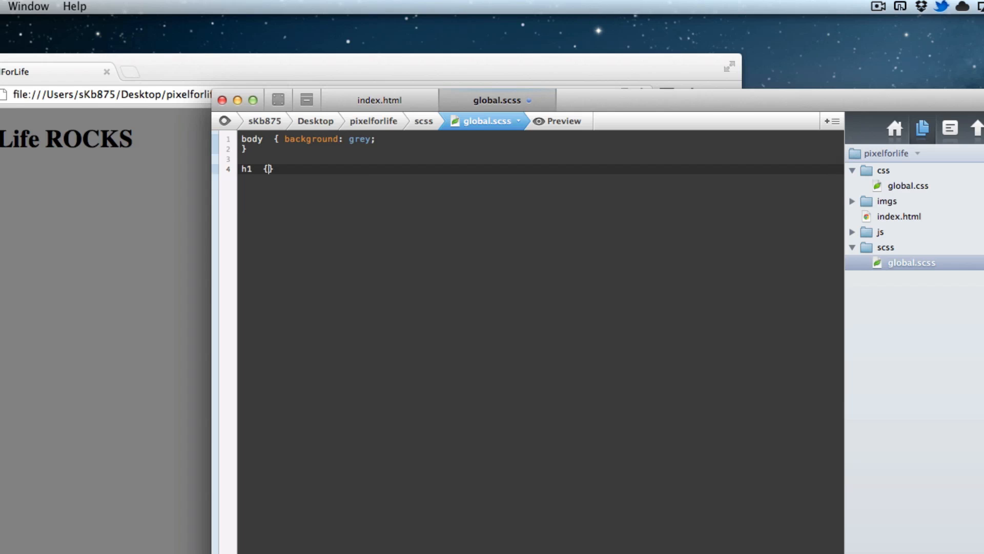
type("\" \"")
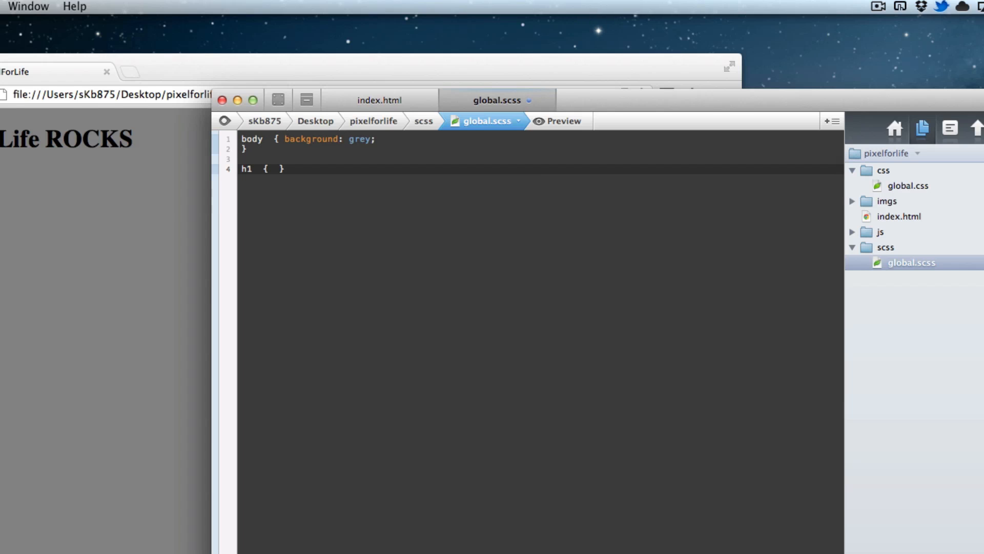
type("font-family:")
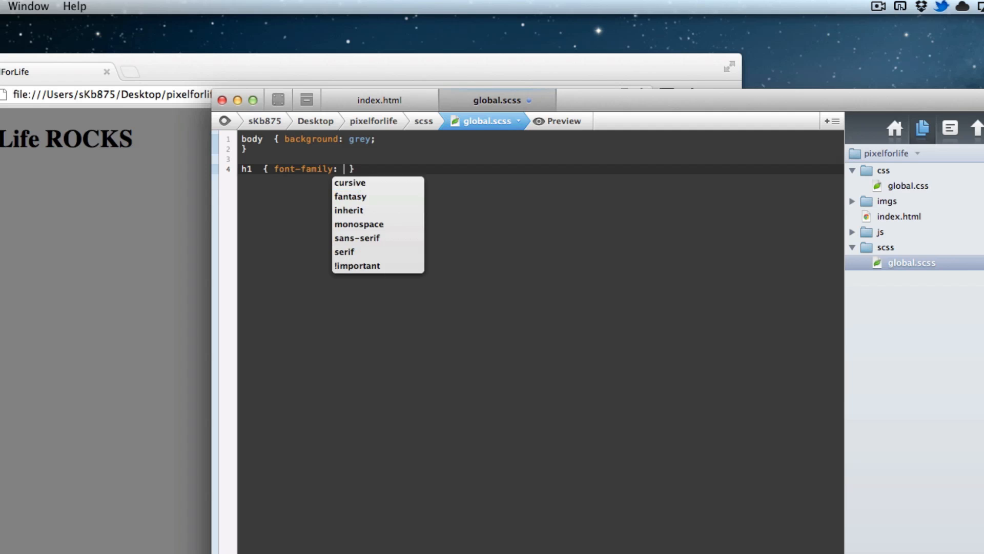
type("helvetica; color: white")
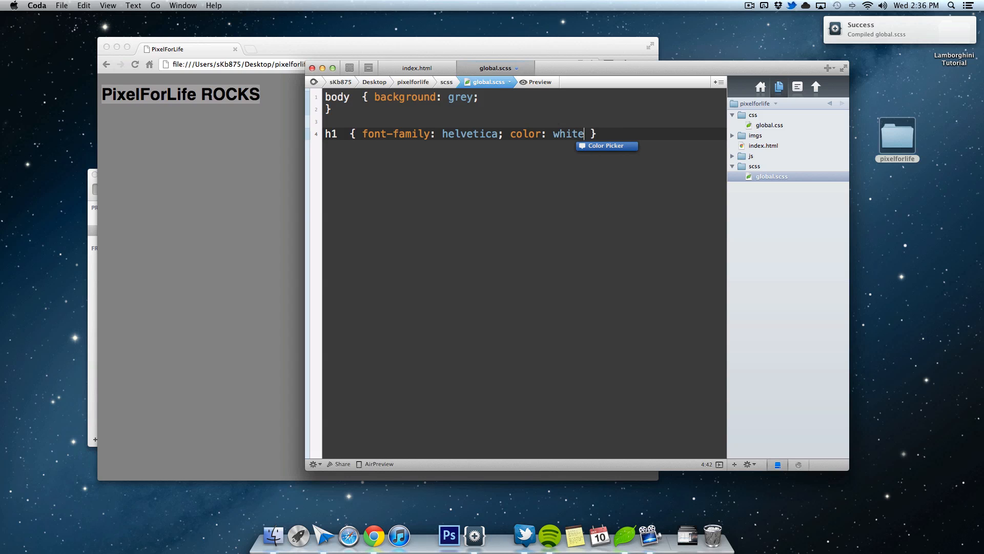
type(";")
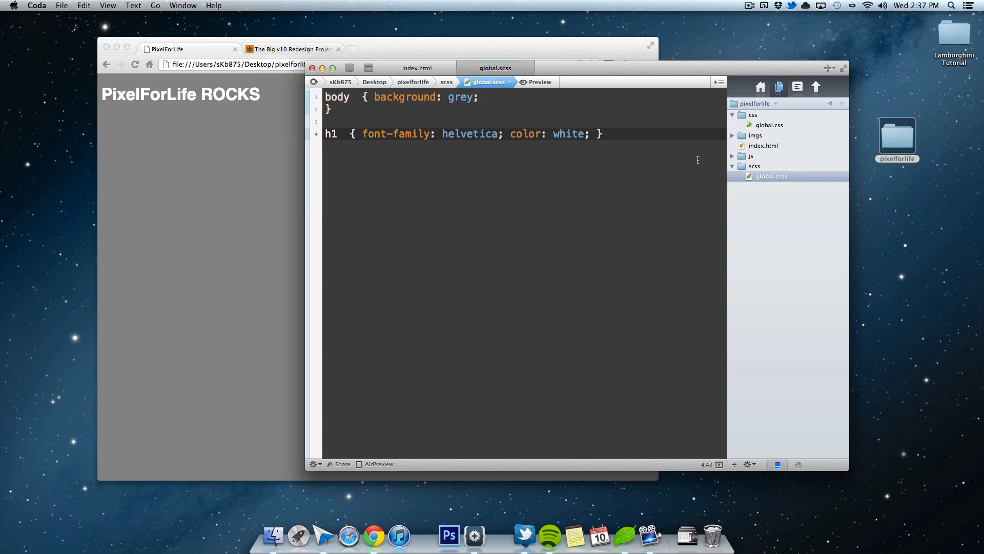
mouse_move(695, 160)
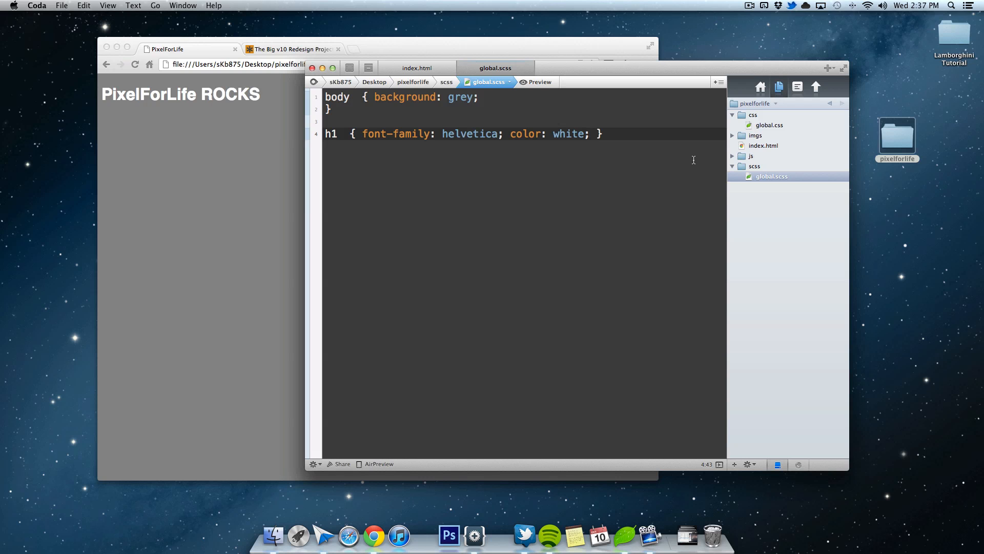